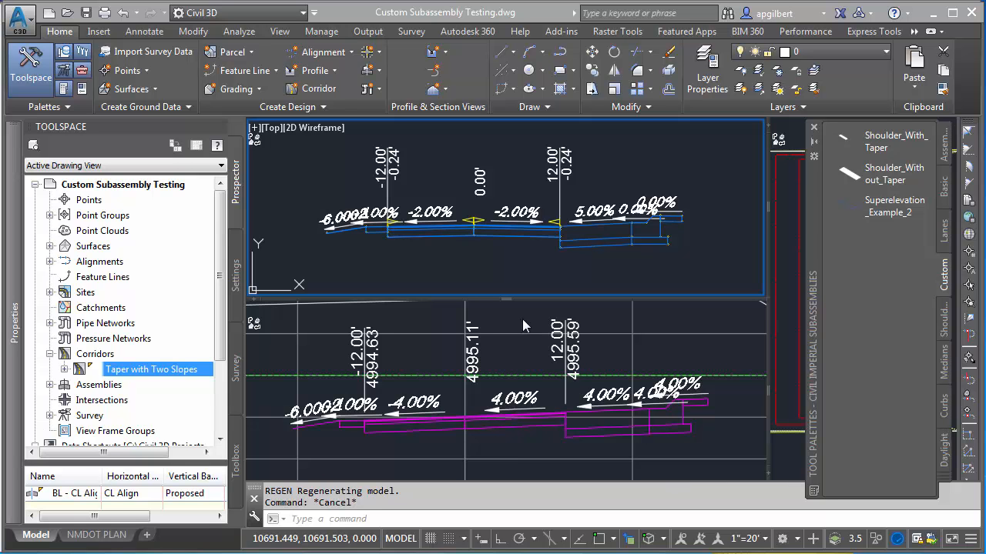
{"action": "mouse_move", "coordinate": [521, 320]}
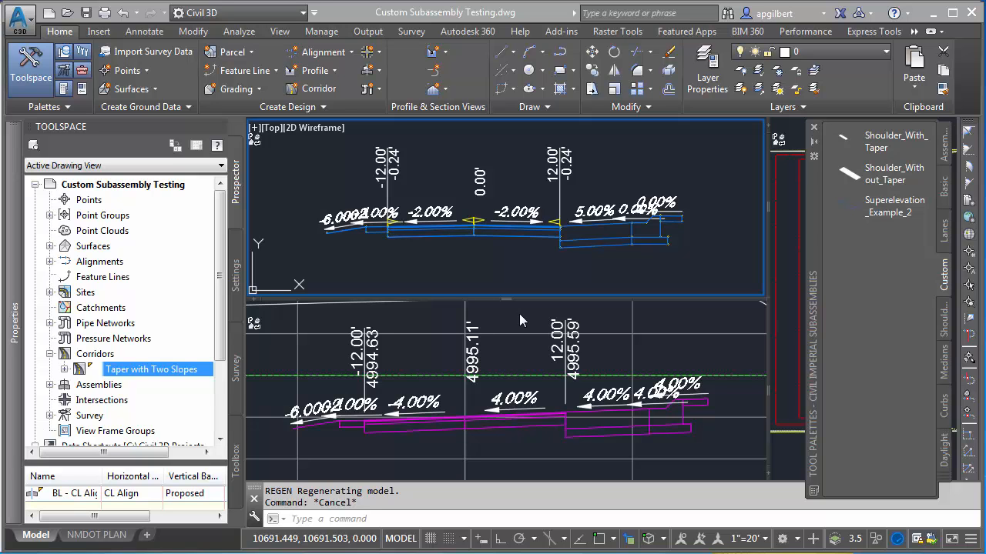
{"action": "mouse_move", "coordinate": [883, 172]}
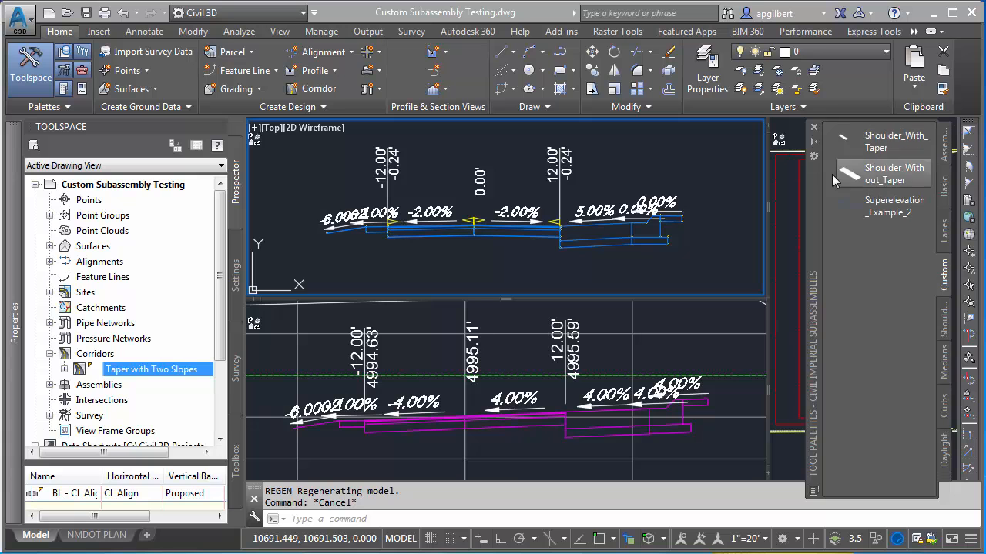
{"action": "mouse_move", "coordinate": [393, 259]}
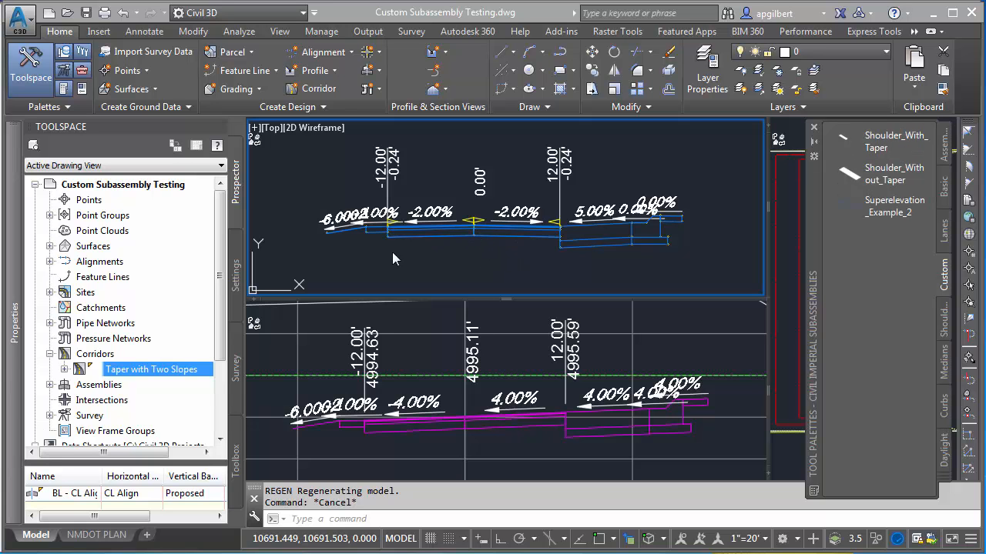
{"action": "mouse_move", "coordinate": [399, 262]}
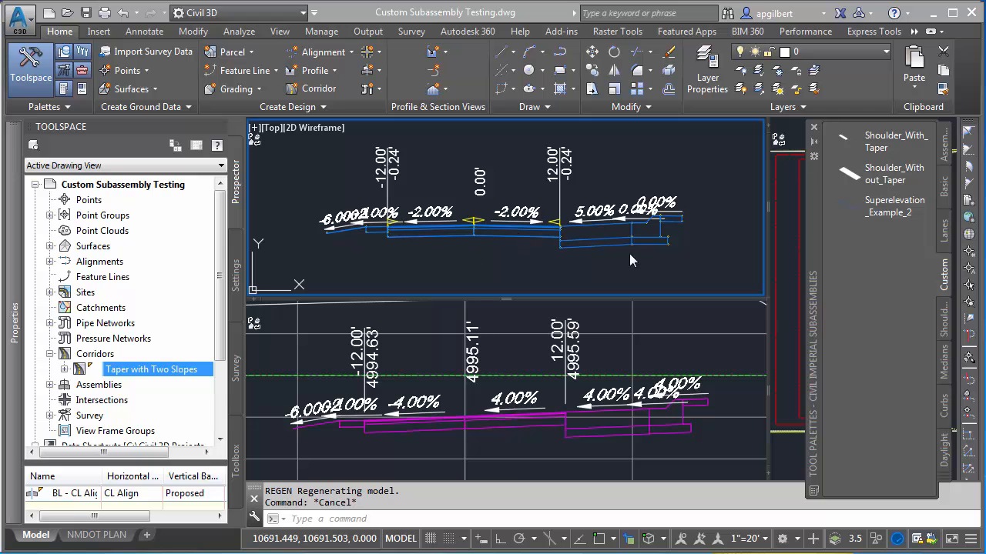
{"action": "mouse_move", "coordinate": [407, 422]}
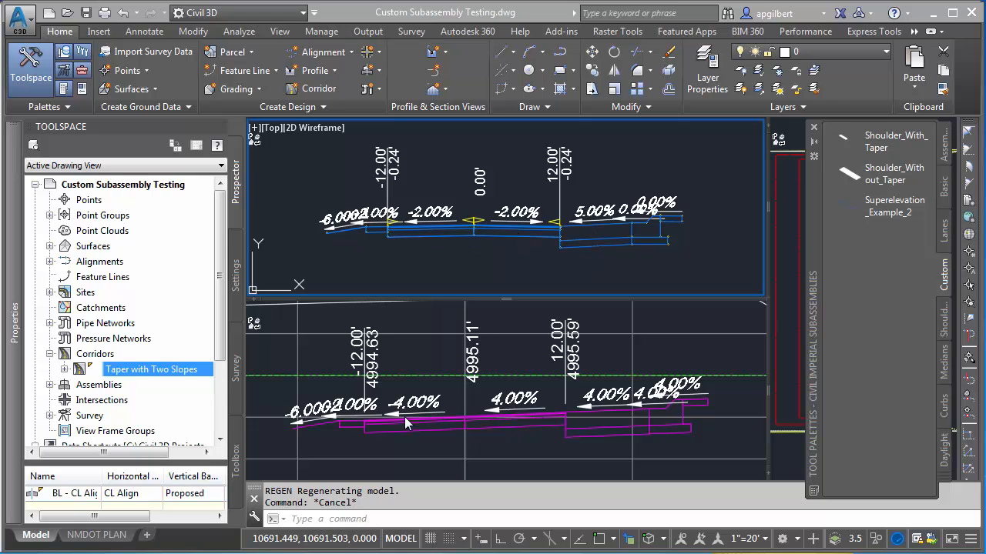
{"action": "mouse_move", "coordinate": [351, 231]}
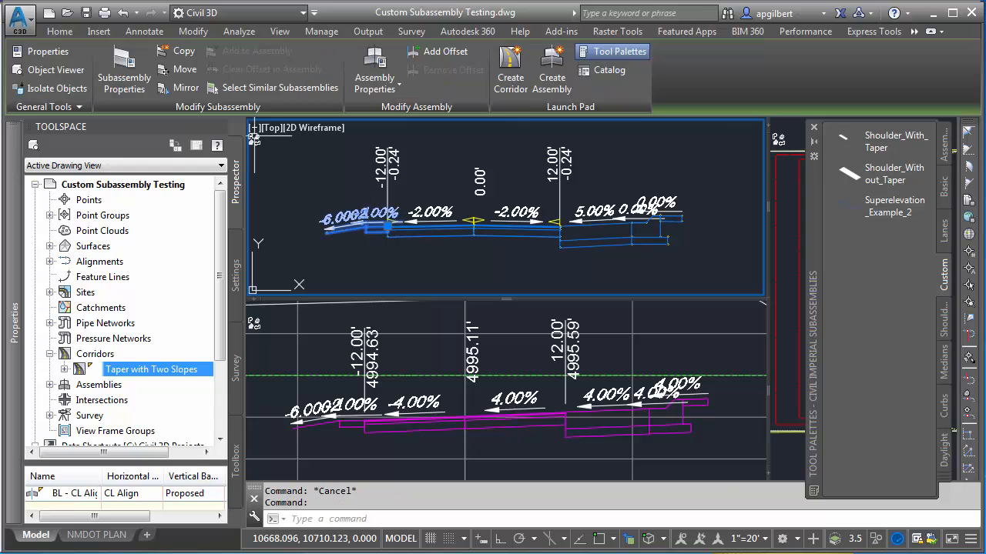
Review the Shoulder_With_Taper subassembly's shape codes in its properties without changing anything.
{"action": "left_click", "coordinate": [123, 77]}
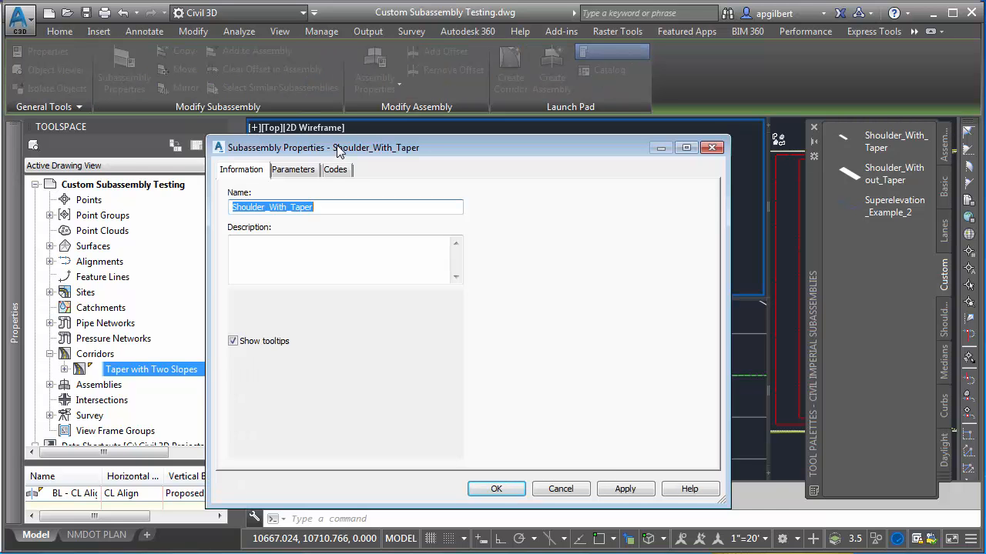
{"action": "left_click", "coordinate": [379, 166]}
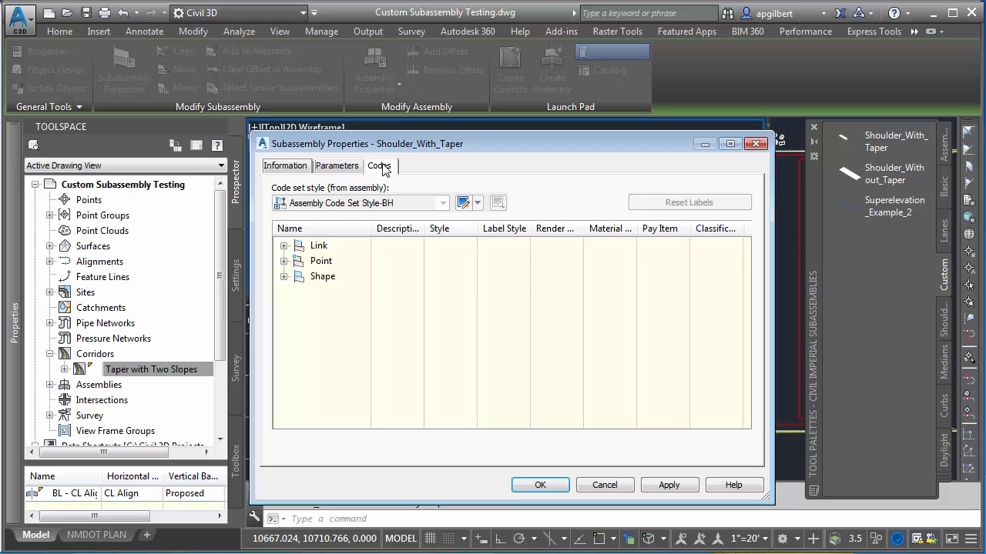
{"action": "left_click", "coordinate": [283, 275]}
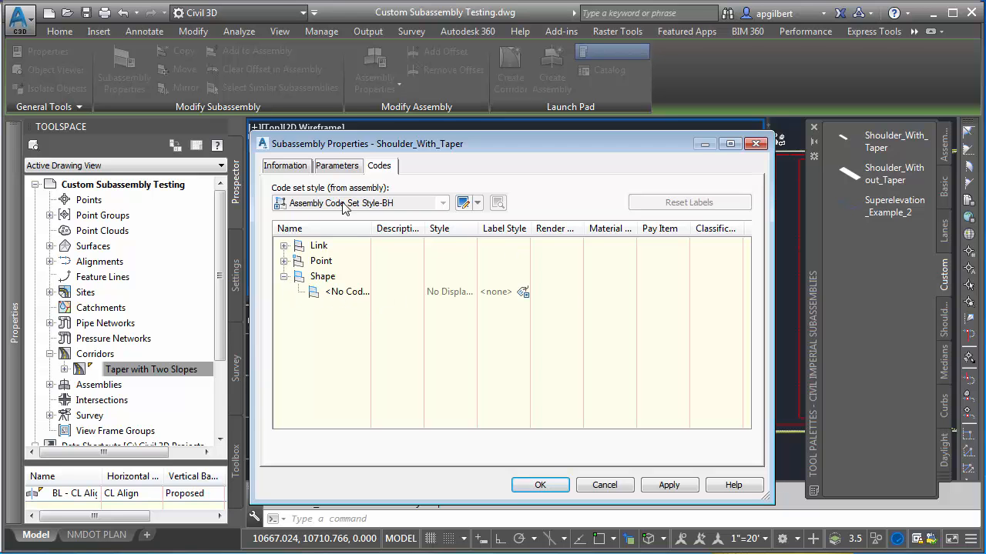
{"action": "left_click", "coordinate": [285, 166]}
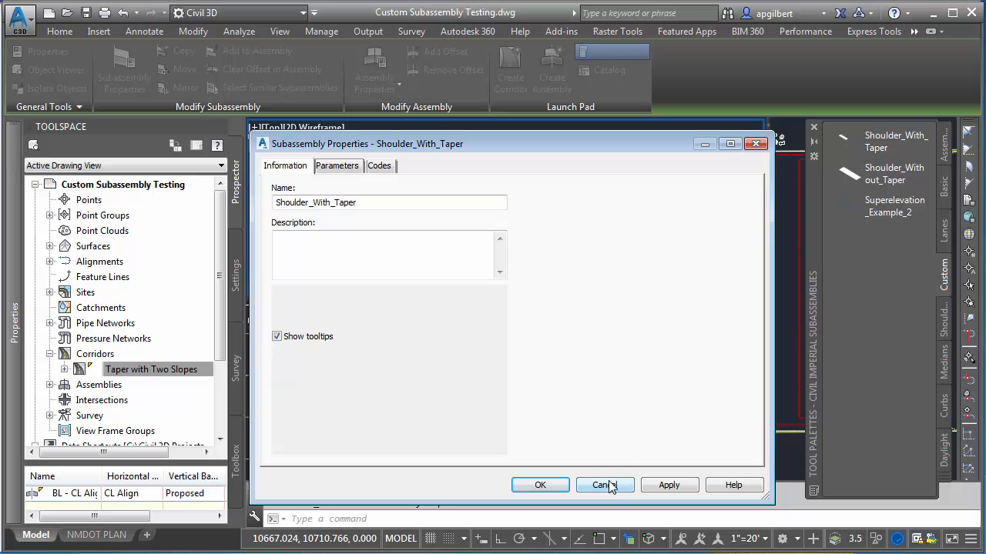
{"action": "left_click", "coordinate": [604, 486]}
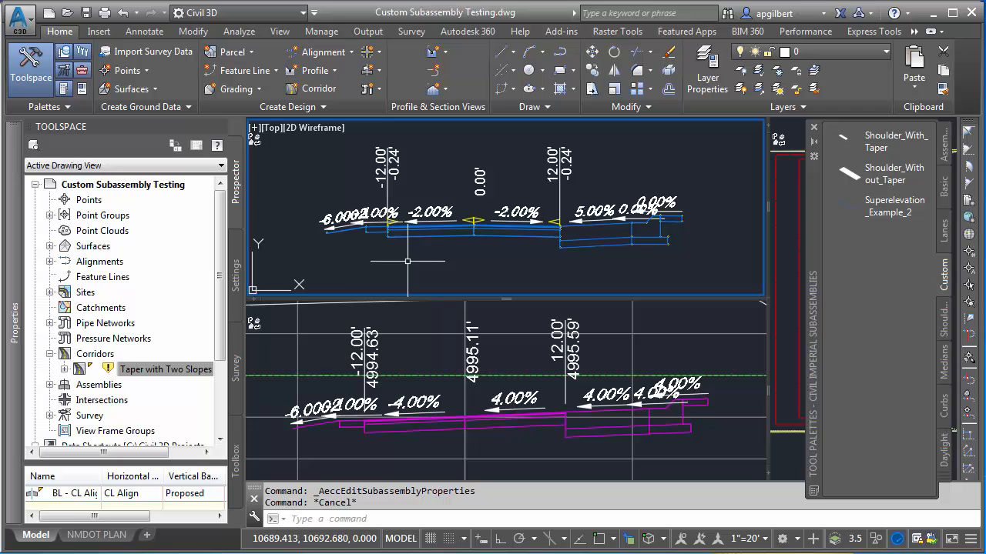
{"action": "mouse_move", "coordinate": [339, 247]}
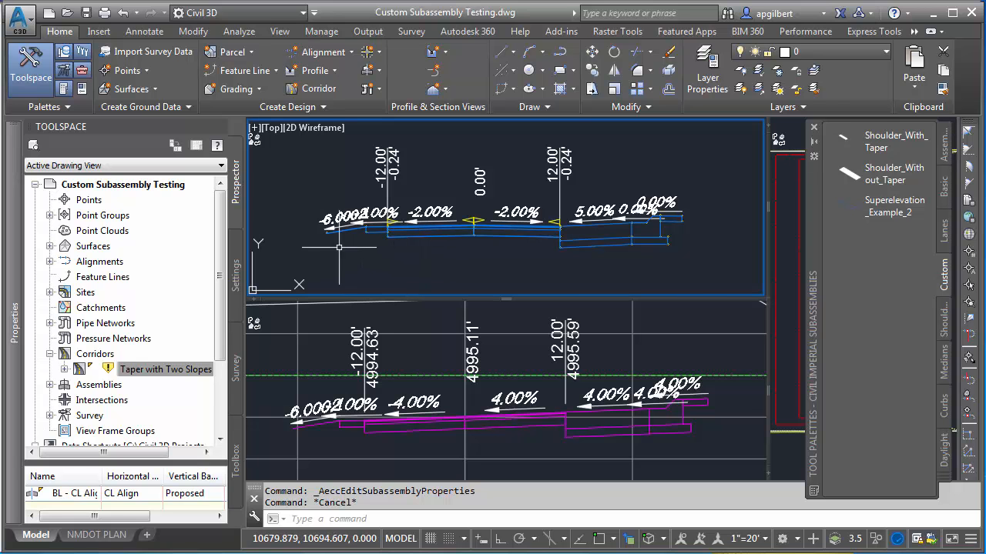
{"action": "mouse_move", "coordinate": [246, 368]}
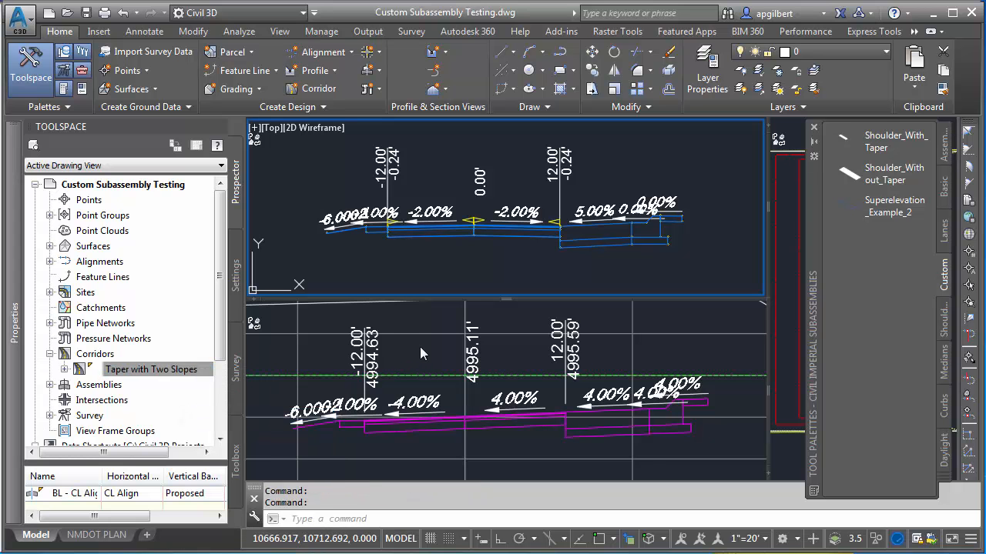
Save the Custom Subassembly Testing drawing with QSAVE.
{"action": "left_click", "coordinate": [85, 12]}
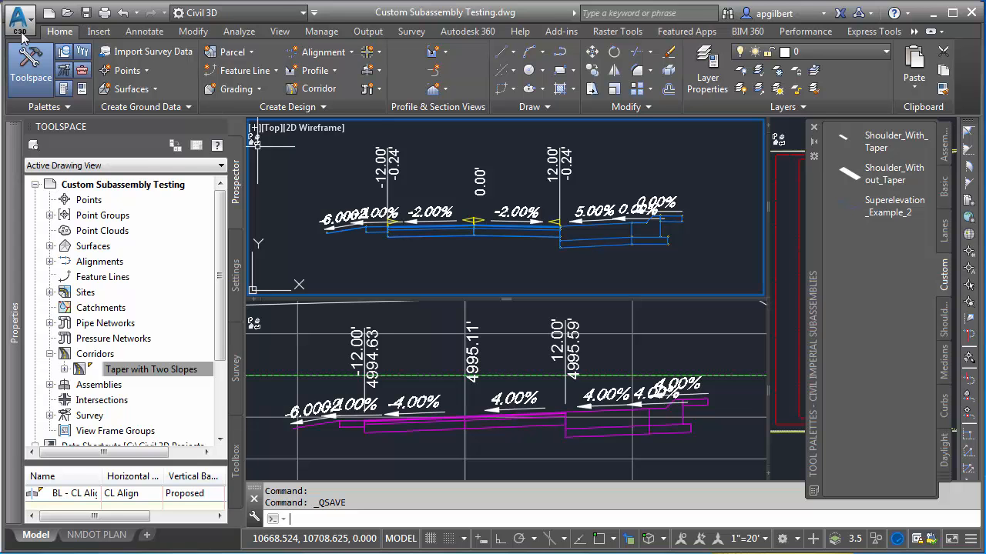
{"action": "left_click", "coordinate": [18, 17]}
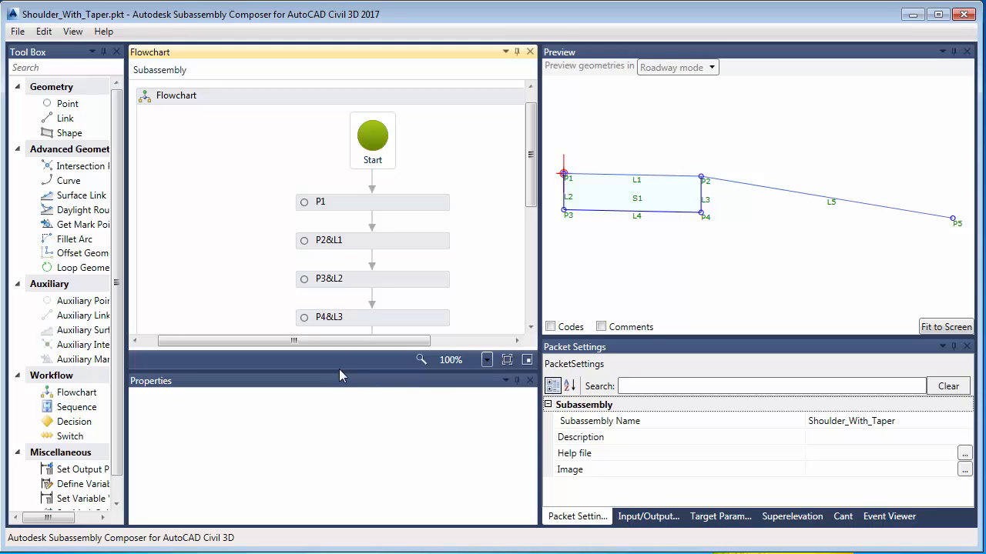
{"action": "mouse_move", "coordinate": [501, 212]}
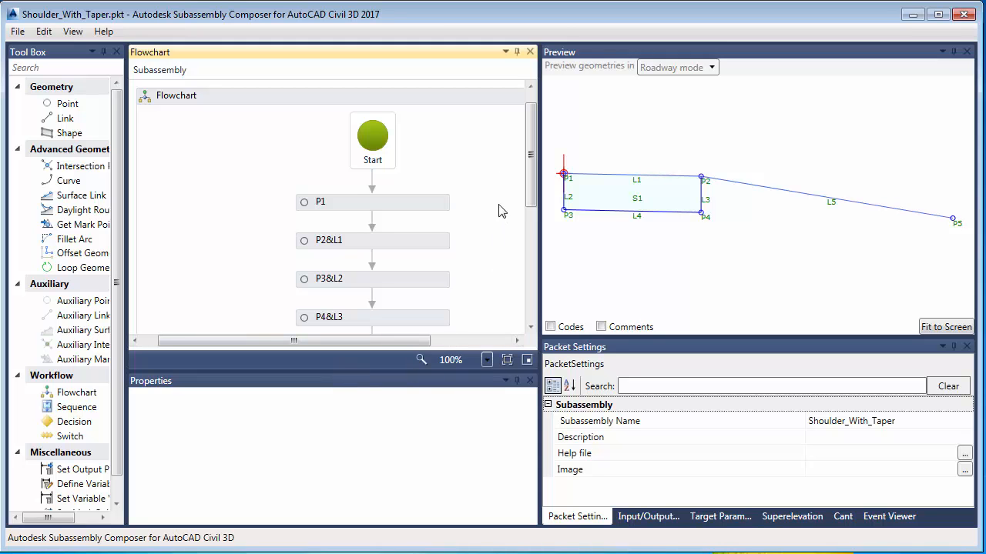
Select shape S1 in the flowchart and begin assigning it the CONC shape code.
{"action": "scroll", "scroll_direction": "down", "scroll_amount": 3}
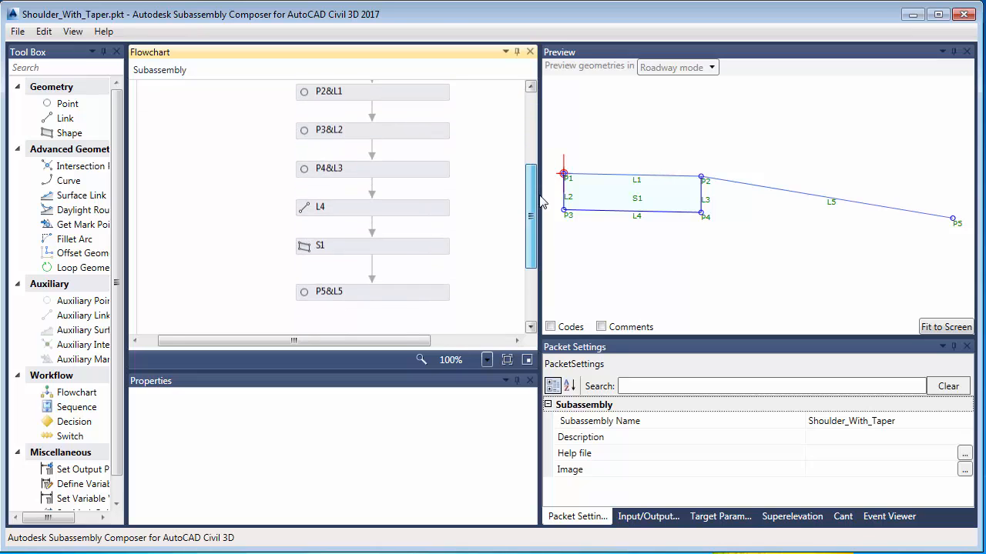
{"action": "left_click", "coordinate": [373, 247]}
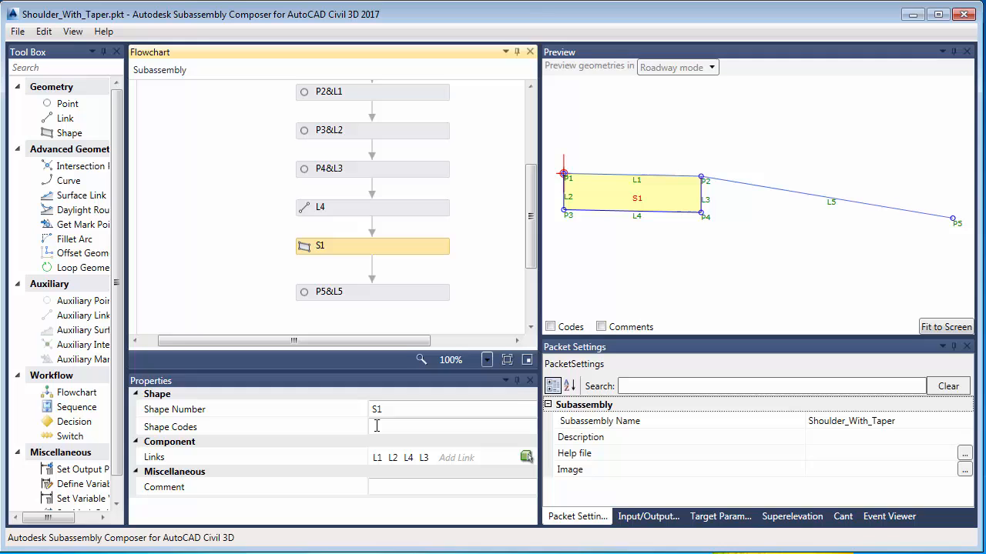
{"action": "left_click", "coordinate": [453, 426]}
{"action": "type", "text": "\"CONC\""}
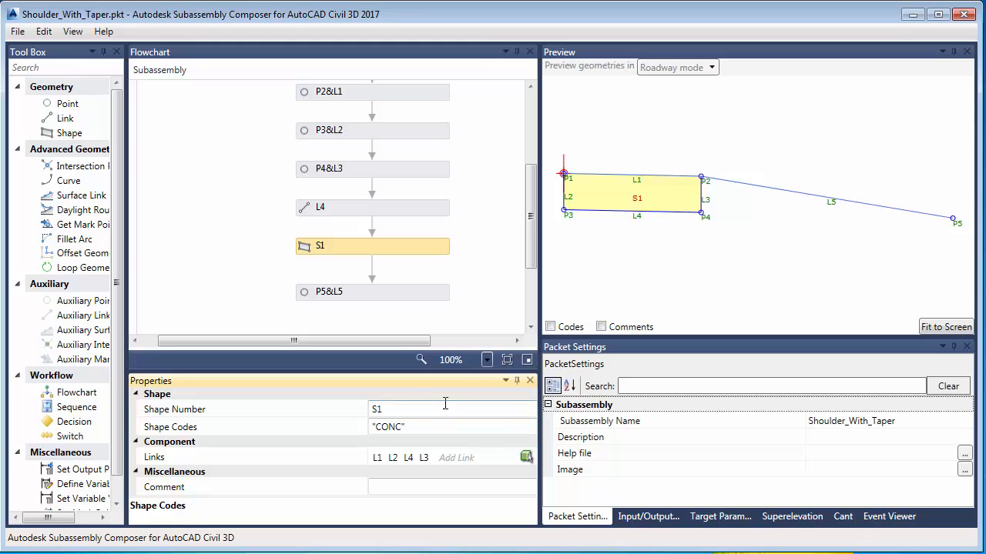
{"action": "scroll", "scroll_direction": "down", "scroll_amount": 3}
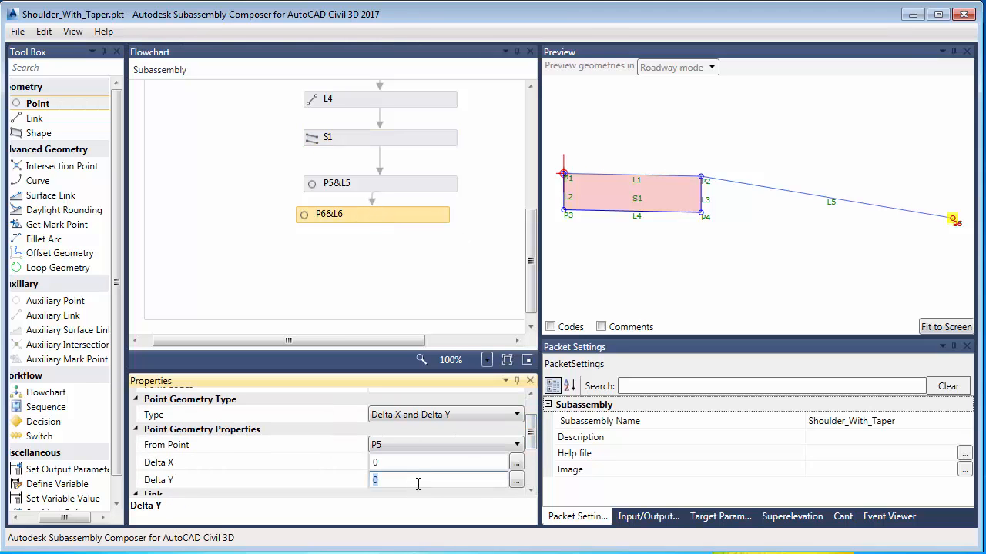
Finish point P6's -0.5 delta and make link L7 start at point P4.
{"action": "type", "text": "-0.5"}
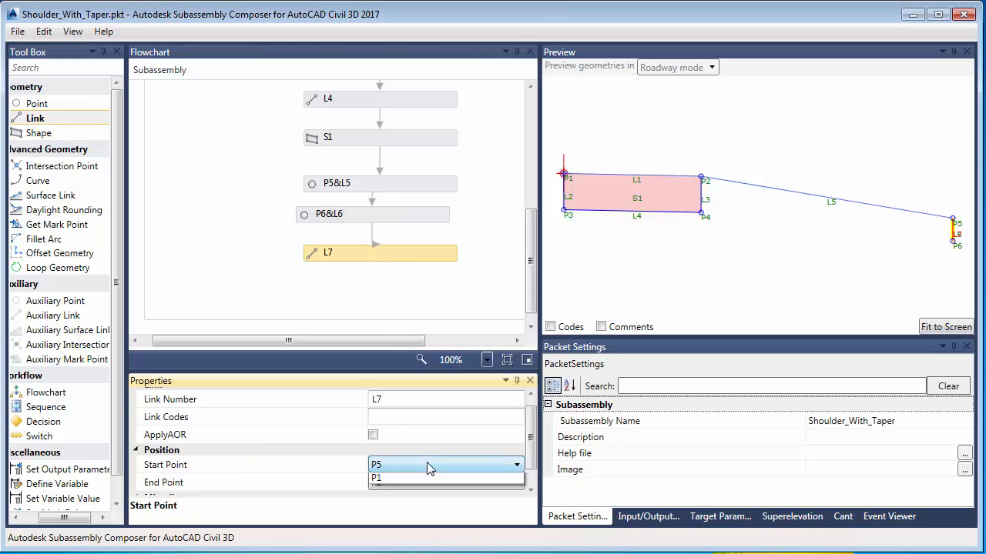
{"action": "left_click", "coordinate": [376, 466]}
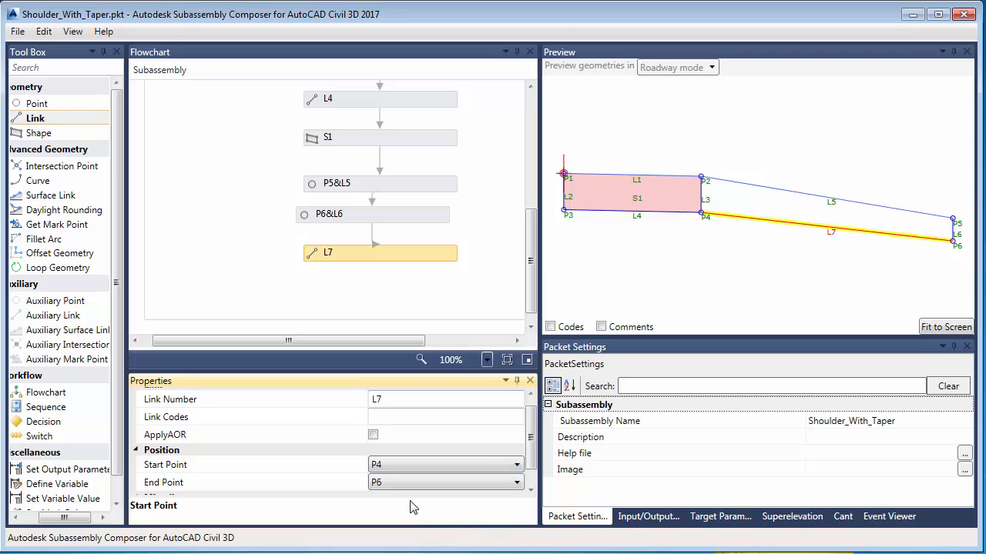
{"action": "scroll", "scroll_direction": "down", "scroll_amount": 3}
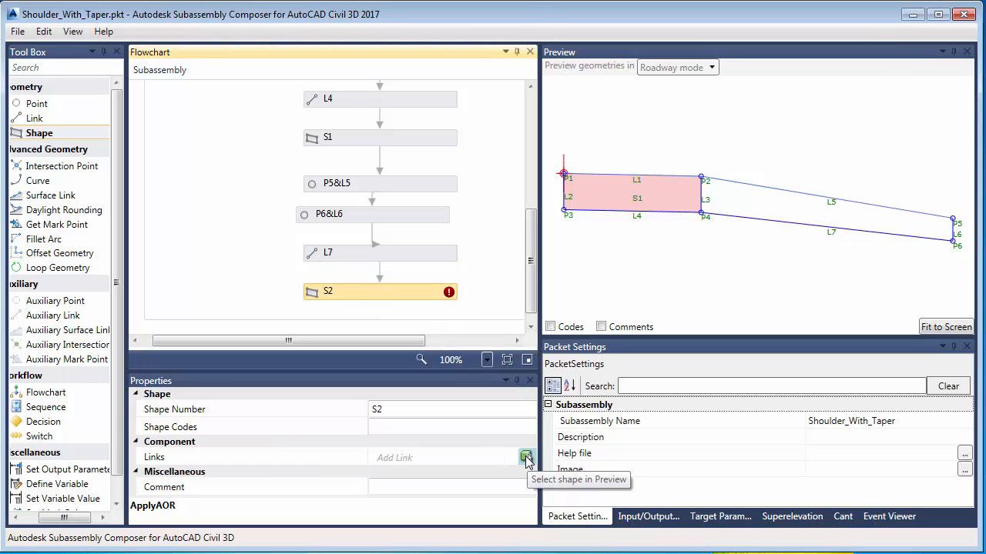
Create shape S2 from the picked link region and give it the CONC shape code.
{"action": "left_click", "coordinate": [527, 457]}
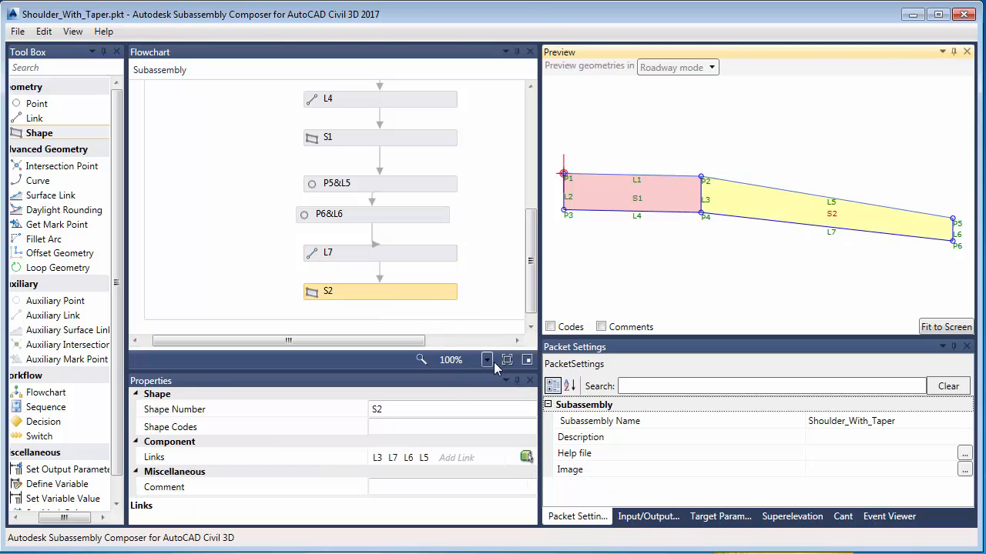
{"action": "left_click", "coordinate": [452, 427]}
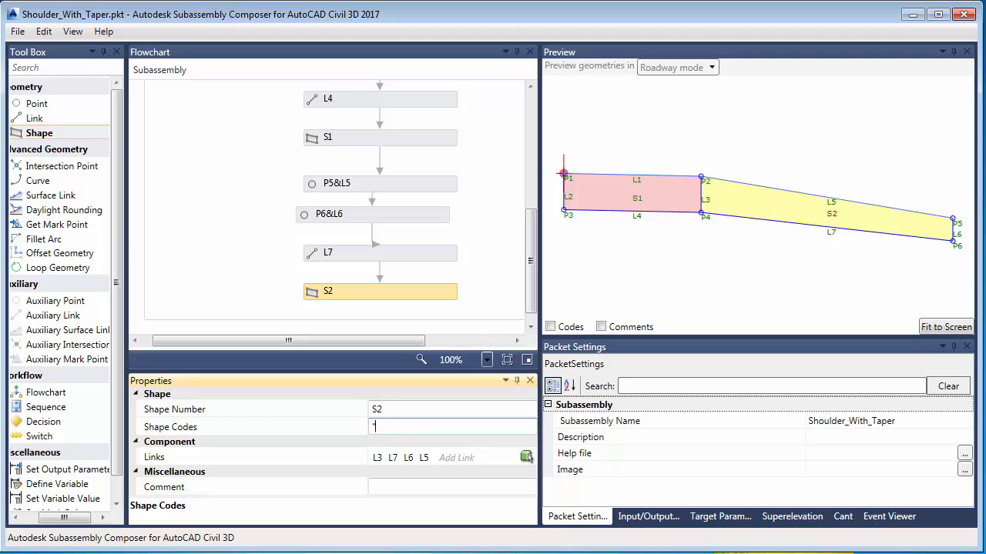
{"action": "type", "text": "\"Con"}
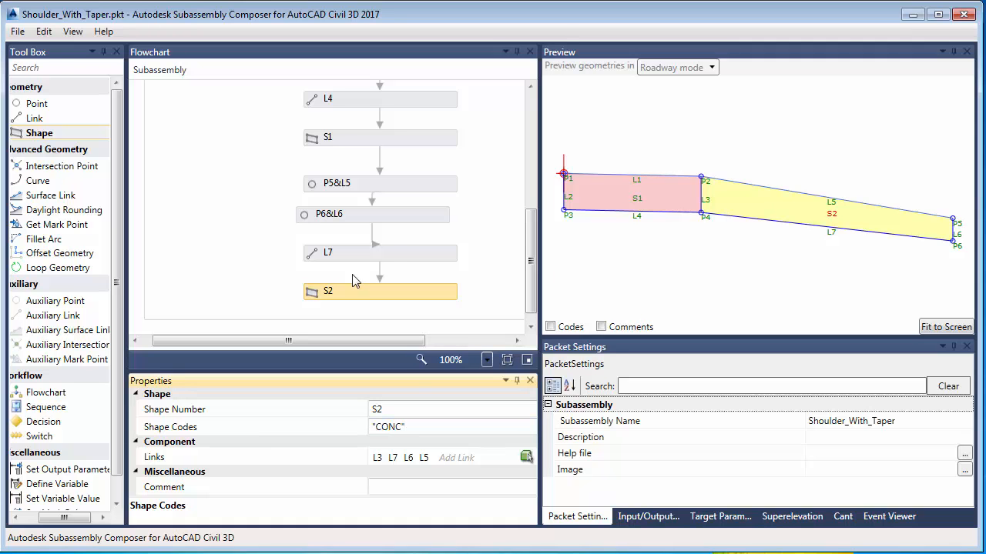
{"action": "left_click", "coordinate": [17, 30]}
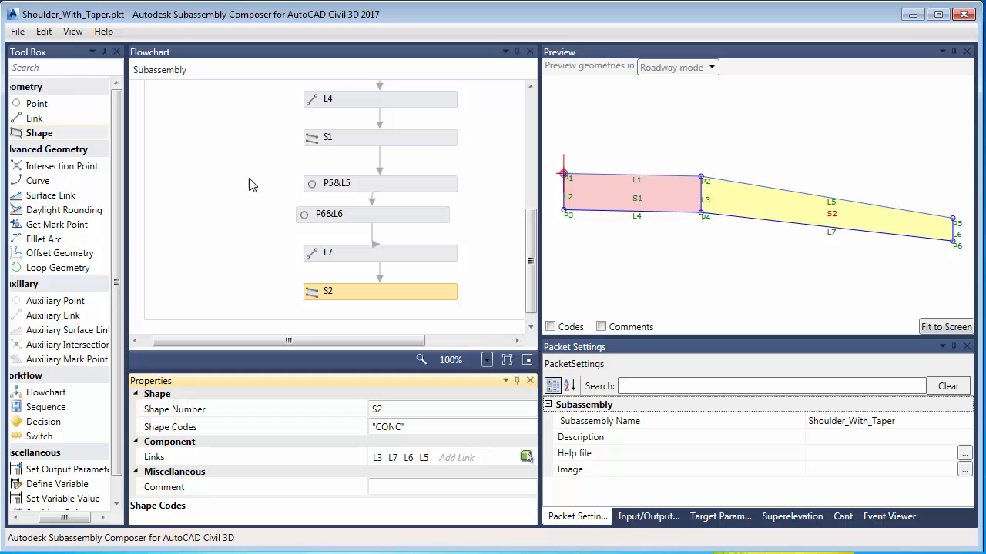
{"action": "mouse_move", "coordinate": [647, 430]}
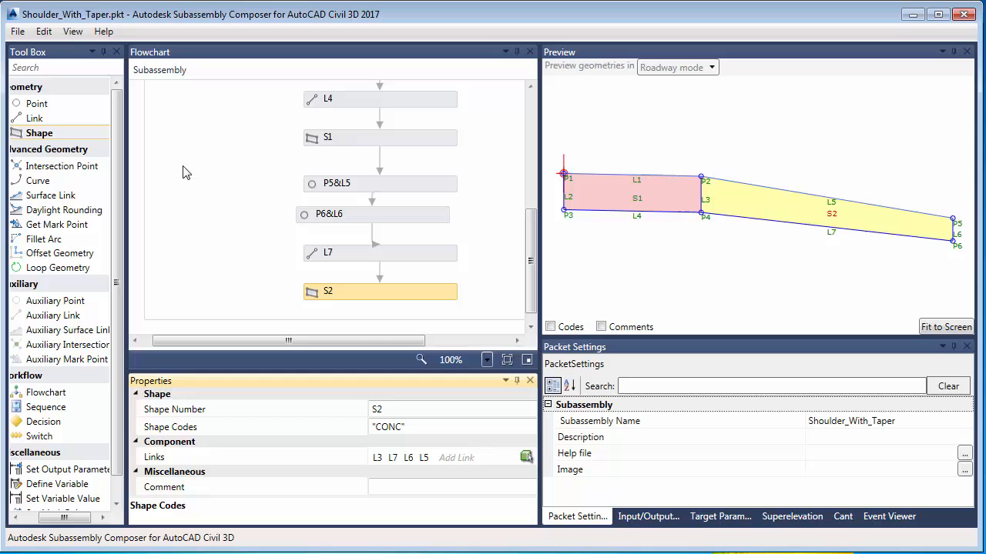
{"action": "mouse_move", "coordinate": [377, 346]}
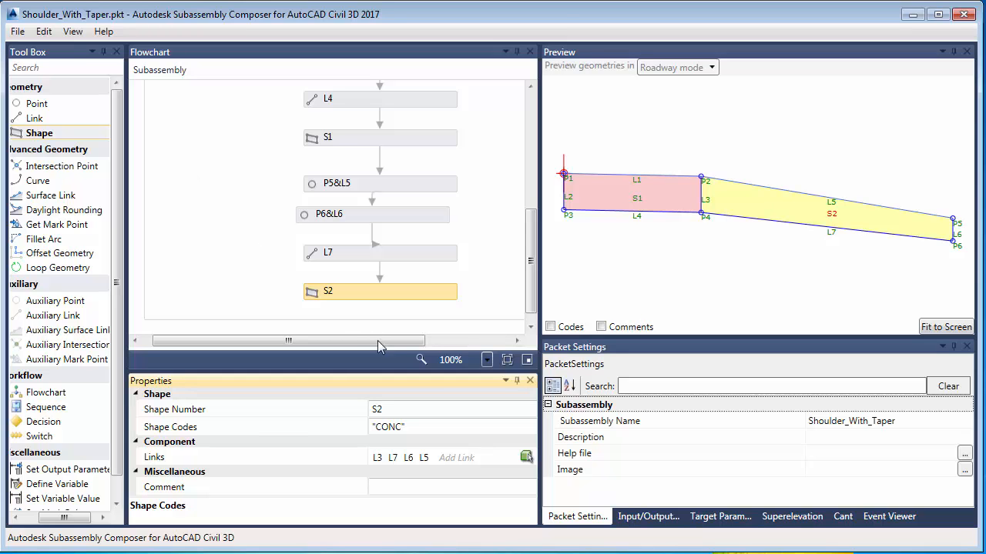
{"action": "mouse_move", "coordinate": [379, 254]}
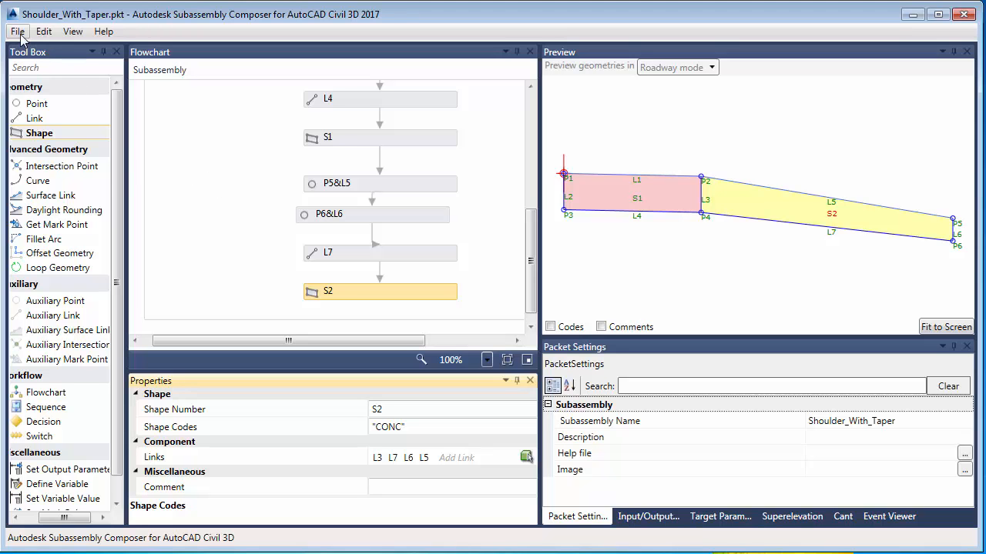
Exit Subassembly Composer and launch Civil 3D 2017 Imperial from the Start menu.
{"action": "left_click", "coordinate": [17, 31]}
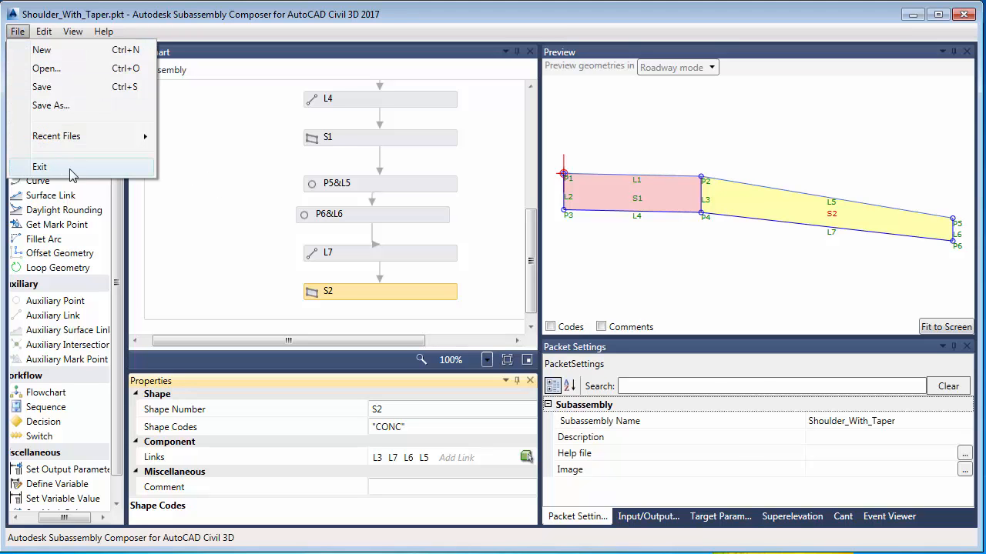
{"action": "left_click", "coordinate": [40, 167]}
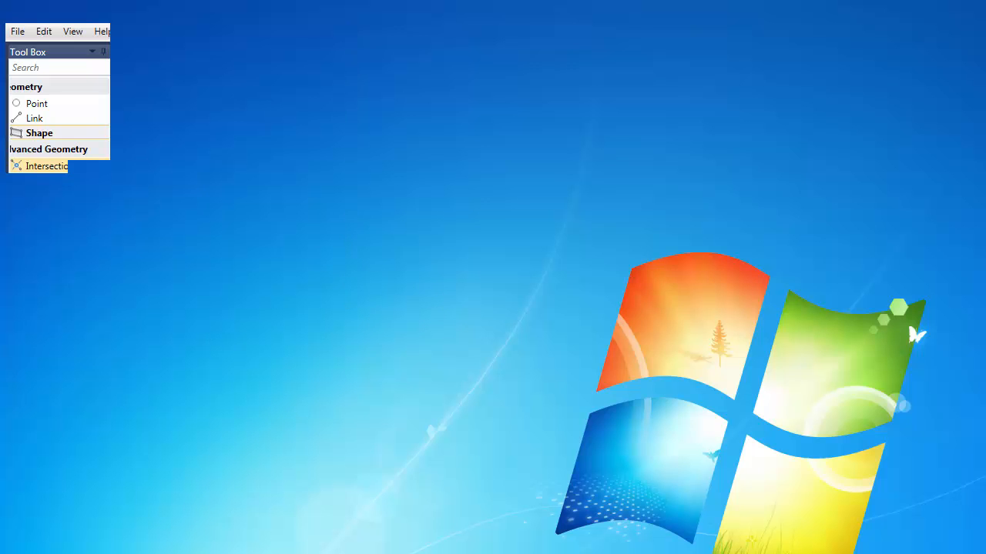
{"action": "left_click", "coordinate": [12, 552]}
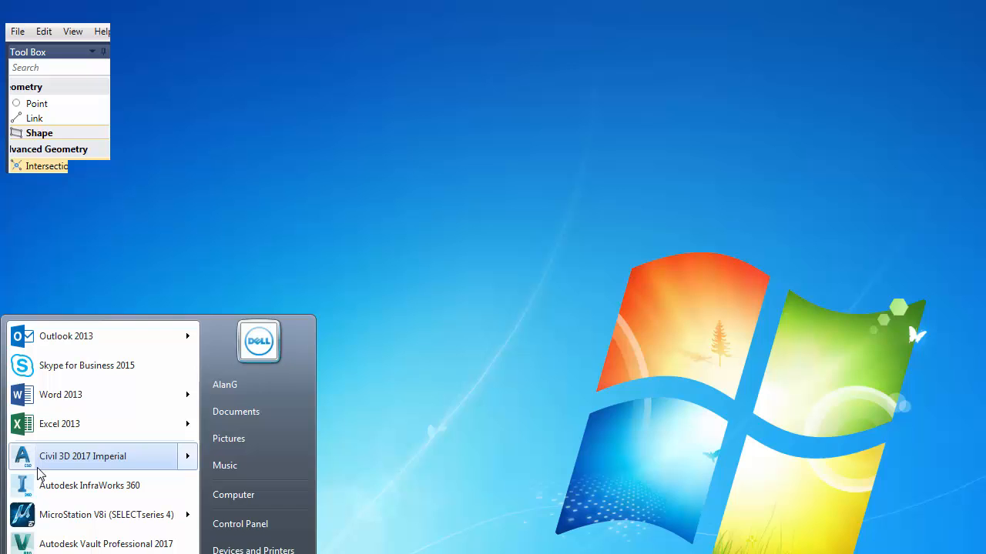
{"action": "left_click", "coordinate": [83, 455]}
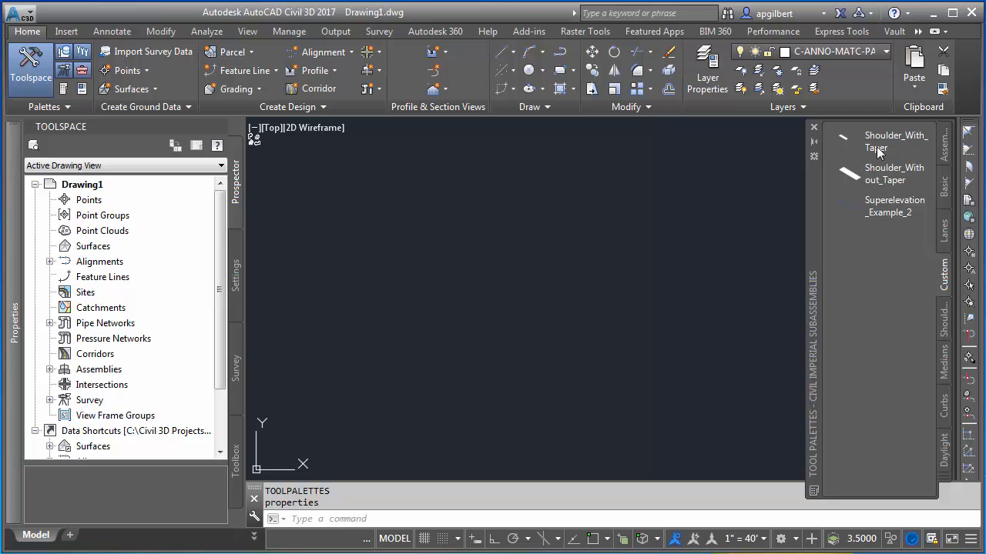
{"action": "mouse_move", "coordinate": [945, 275]}
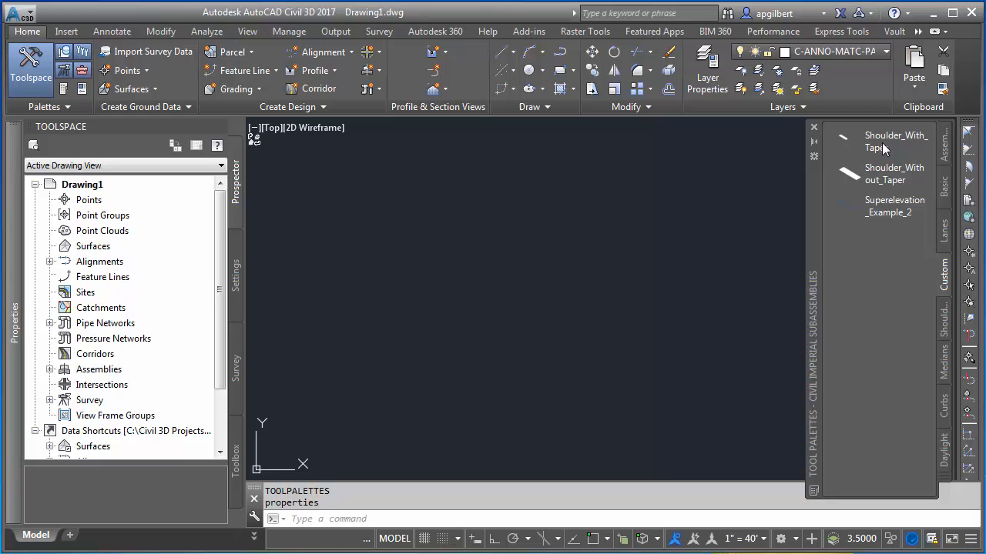
Delete the old Shoulder_With_Taper entry from the Custom tool palette and confirm.
{"action": "left_click", "coordinate": [884, 142]}
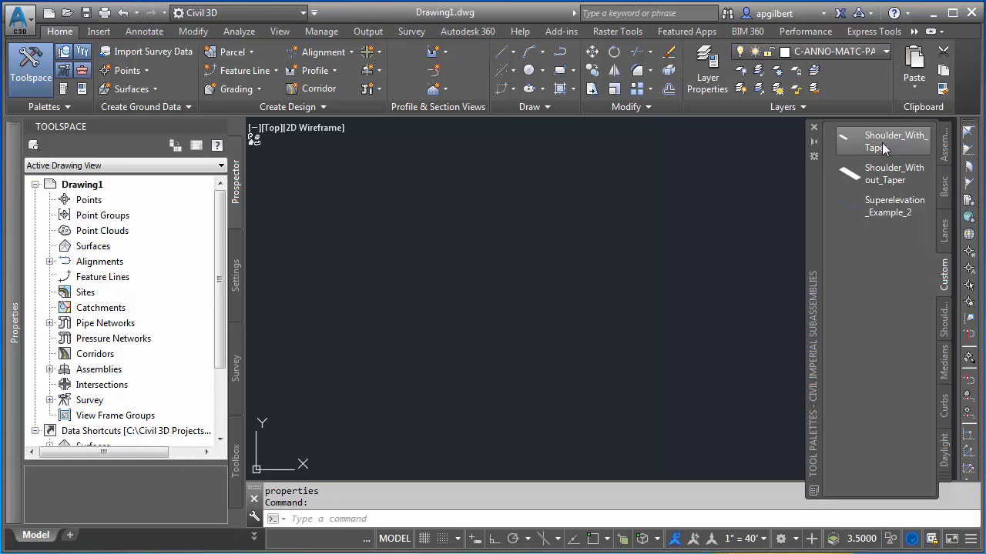
{"action": "right_click", "coordinate": [886, 141]}
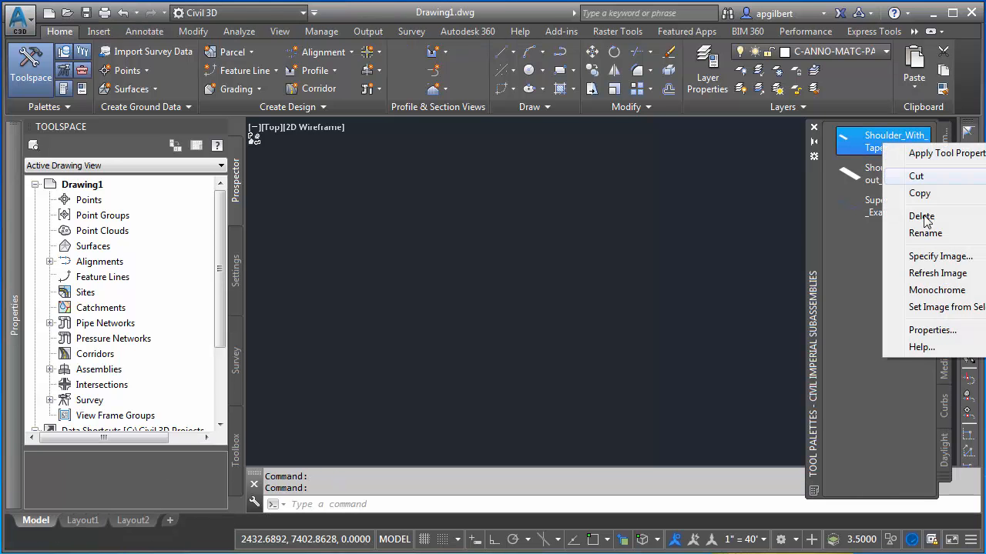
{"action": "left_click", "coordinate": [921, 216]}
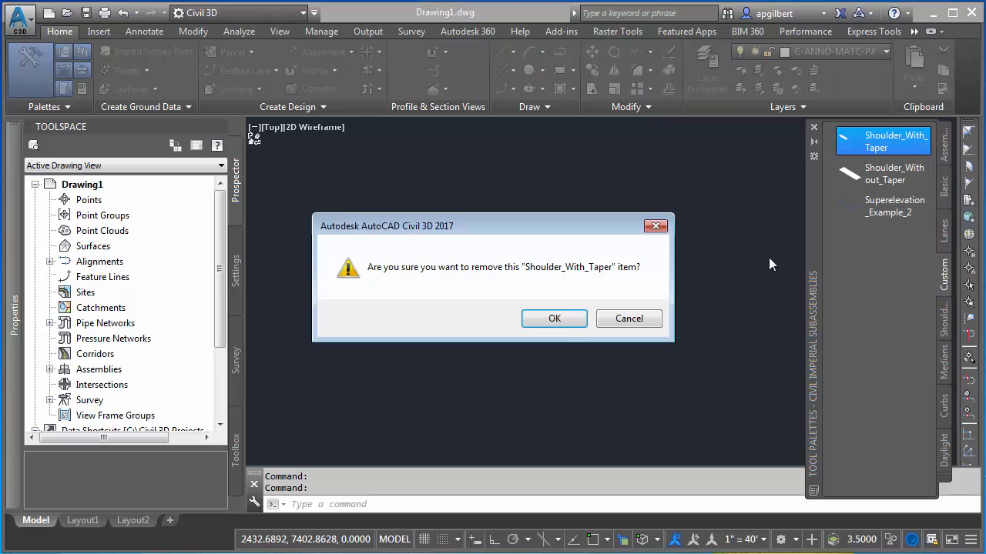
{"action": "left_click", "coordinate": [554, 317]}
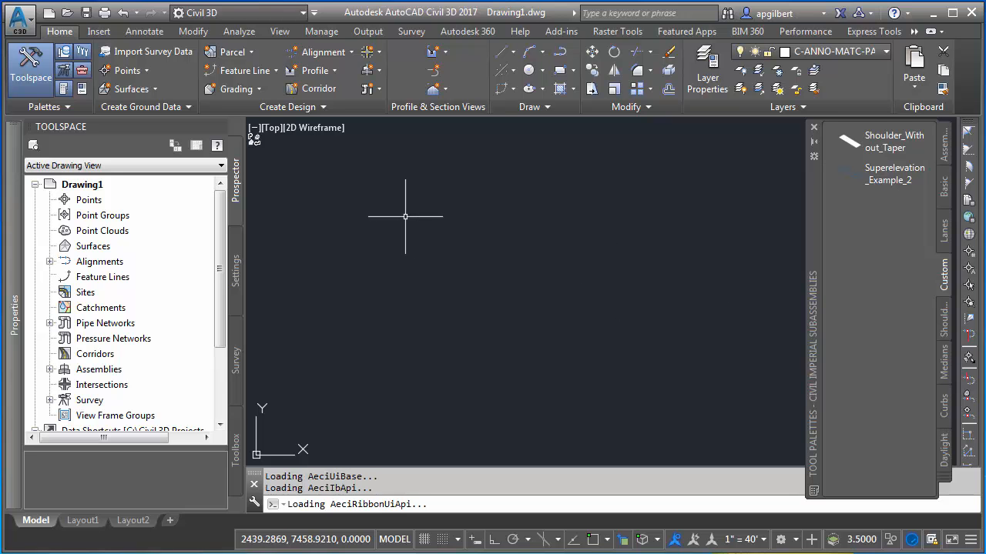
{"action": "mouse_move", "coordinate": [403, 217]}
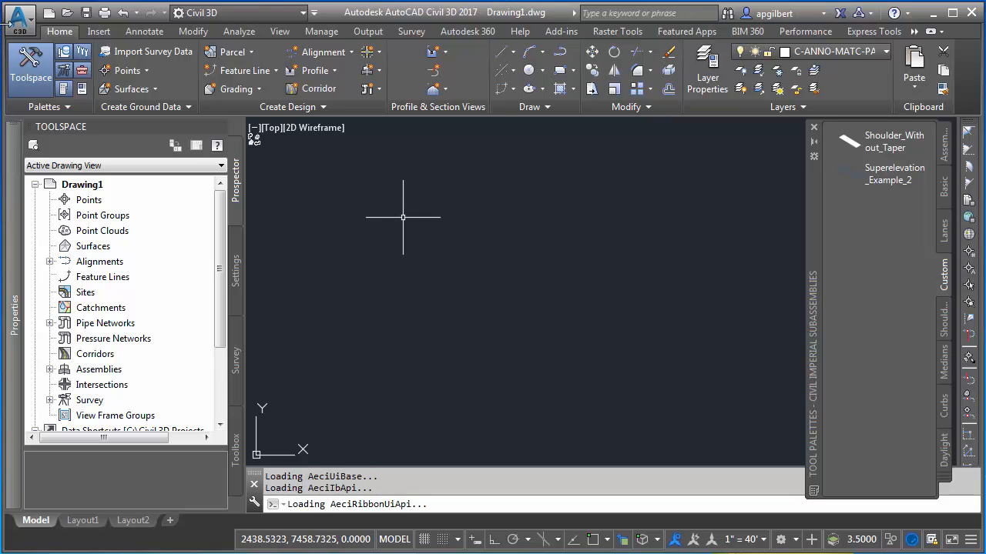
Exit Civil 3D 2017 from the Application menu, answering the save prompt.
{"action": "left_click", "coordinate": [19, 17]}
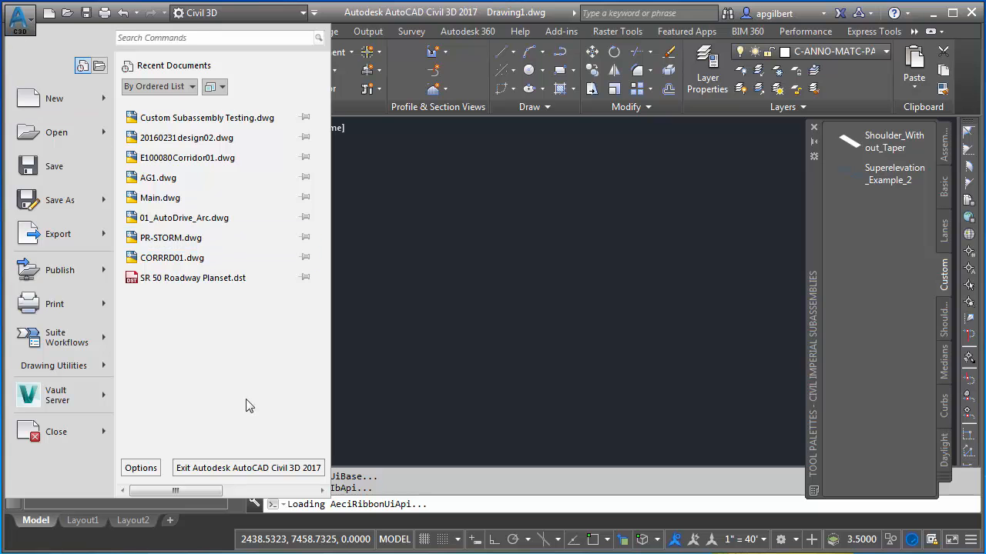
{"action": "mouse_move", "coordinate": [248, 468]}
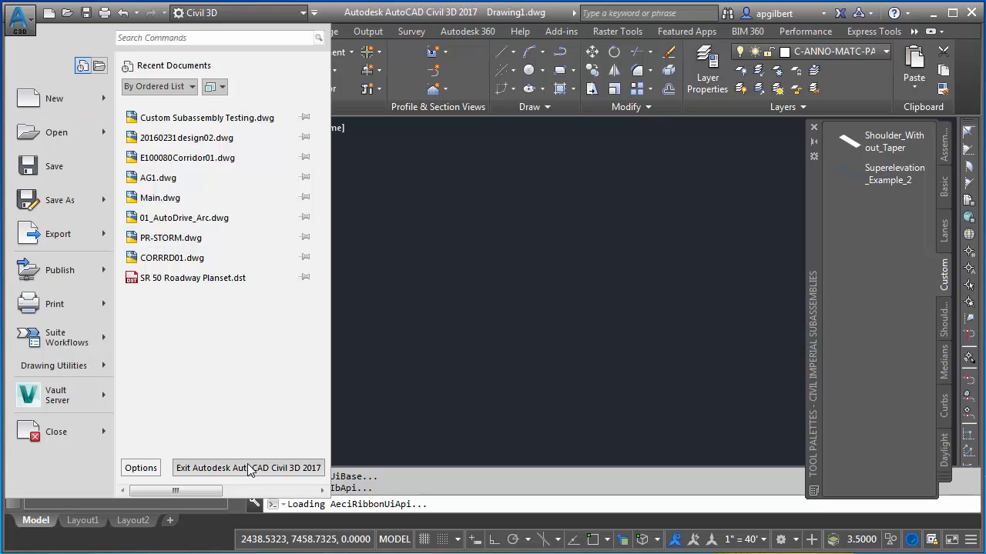
{"action": "left_click", "coordinate": [248, 468]}
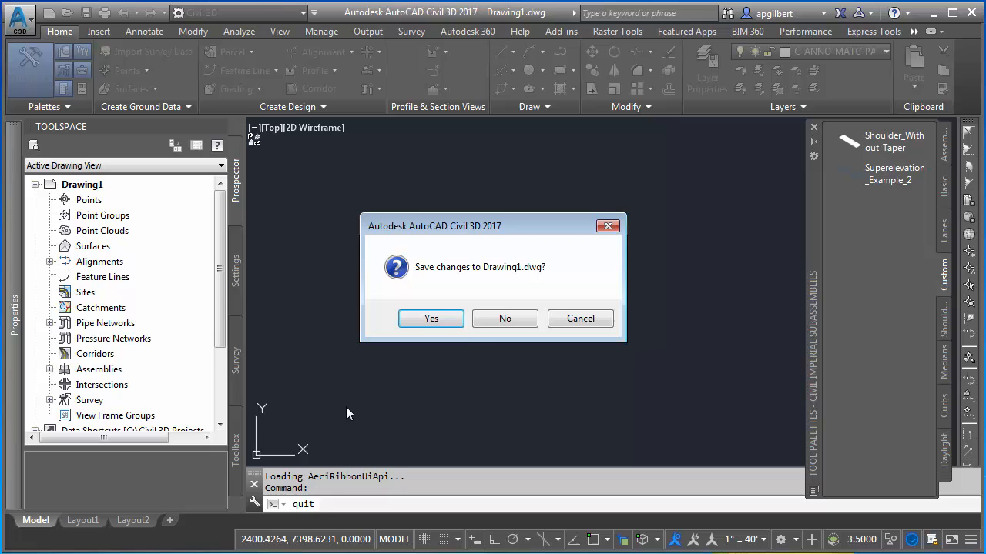
{"action": "left_click", "coordinate": [505, 317]}
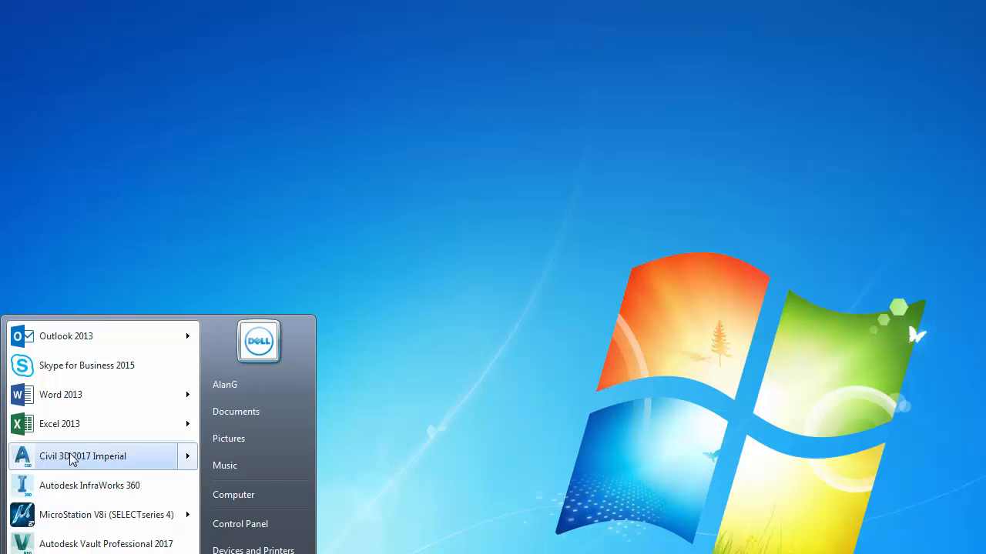
Relaunch Civil 3D and import the Shoulder_With_Taper package onto the Custom tool palette.
{"action": "left_click", "coordinate": [83, 456]}
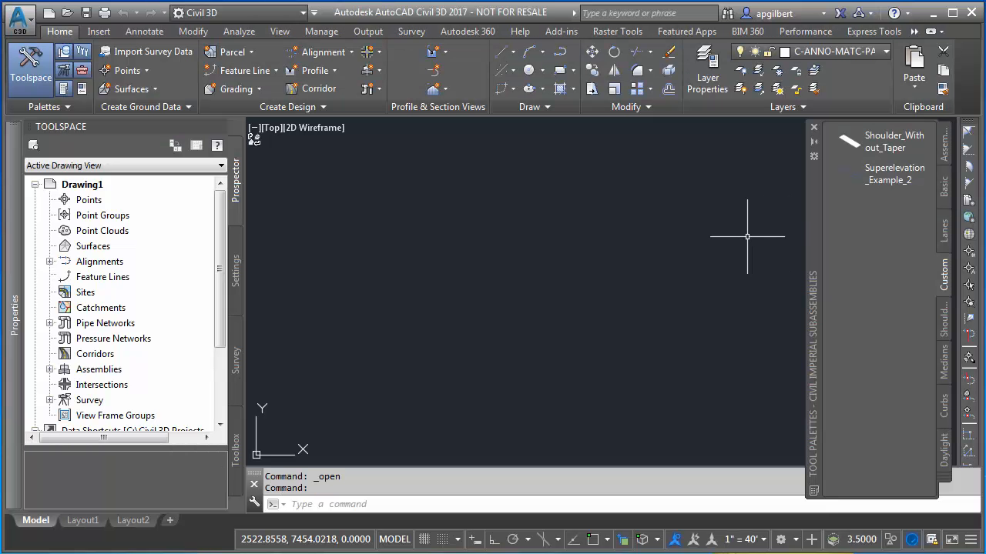
{"action": "mouse_move", "coordinate": [751, 231]}
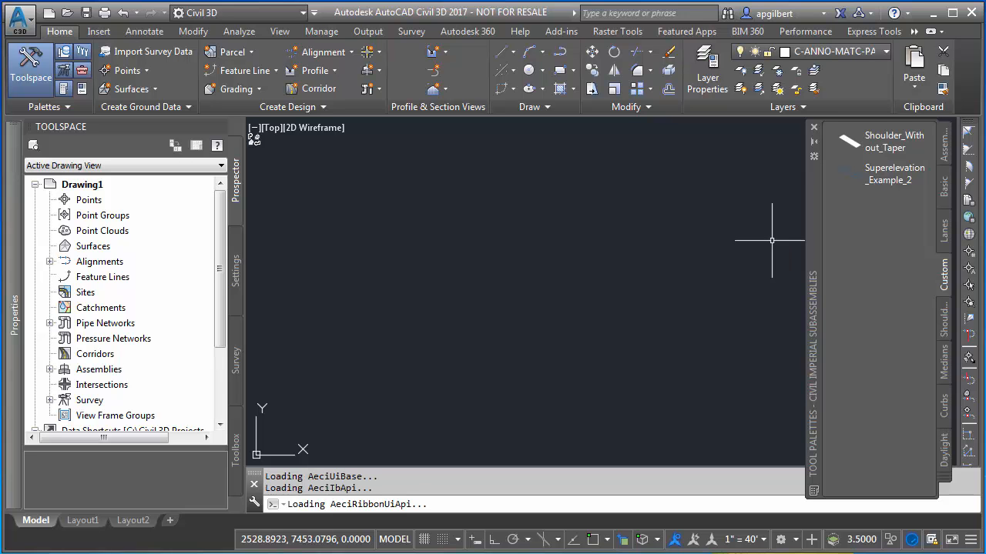
{"action": "mouse_move", "coordinate": [713, 287]}
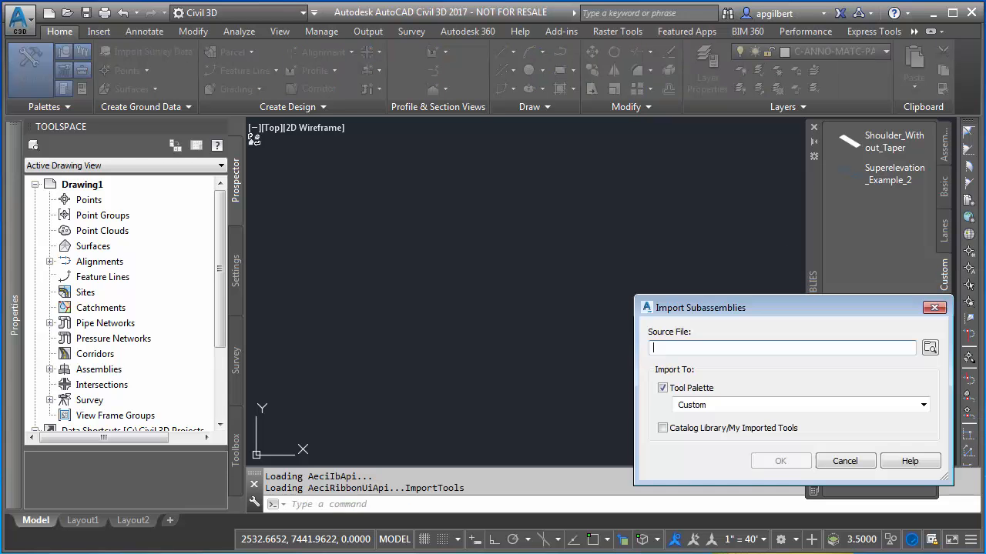
{"action": "left_click", "coordinate": [930, 348]}
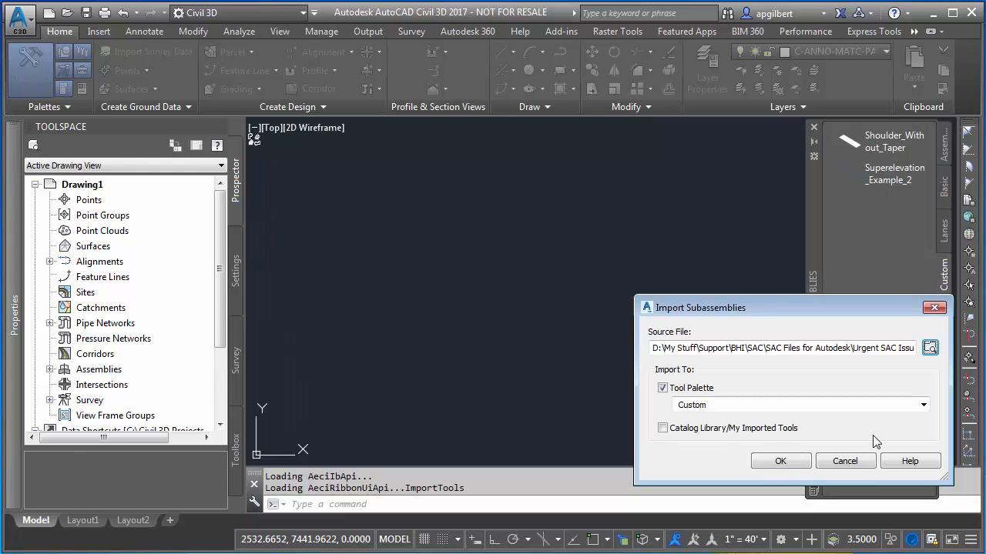
{"action": "left_click", "coordinate": [779, 461]}
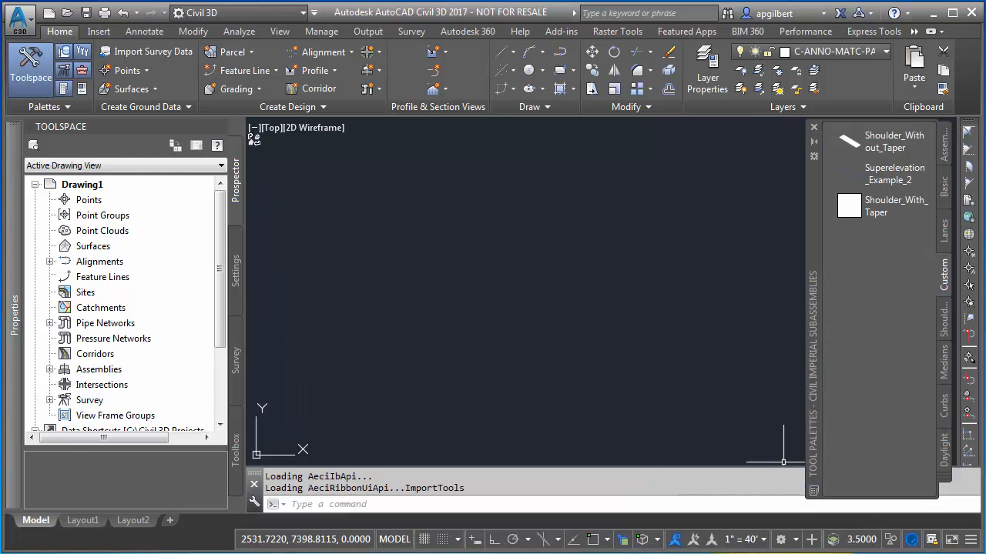
{"action": "mouse_move", "coordinate": [876, 210]}
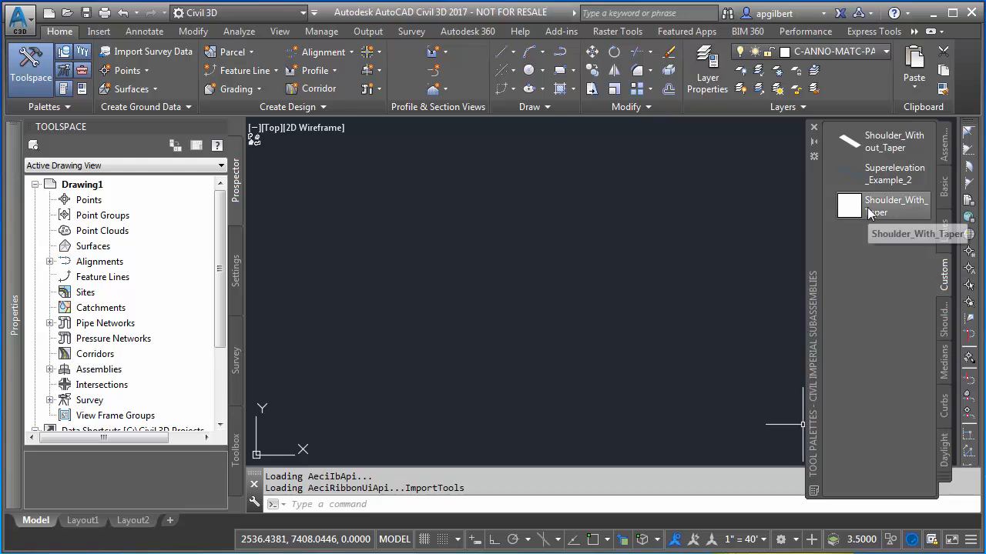
{"action": "right_click", "coordinate": [897, 206]}
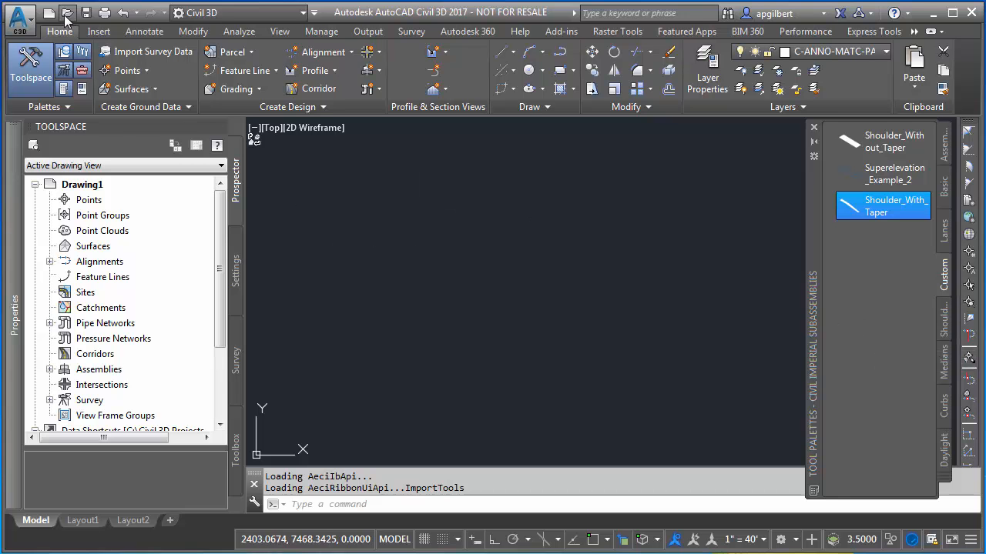
Open Custom Subassembly Testing.dwg and select the shoulder subassembly in the assembly.
{"action": "left_click", "coordinate": [67, 13]}
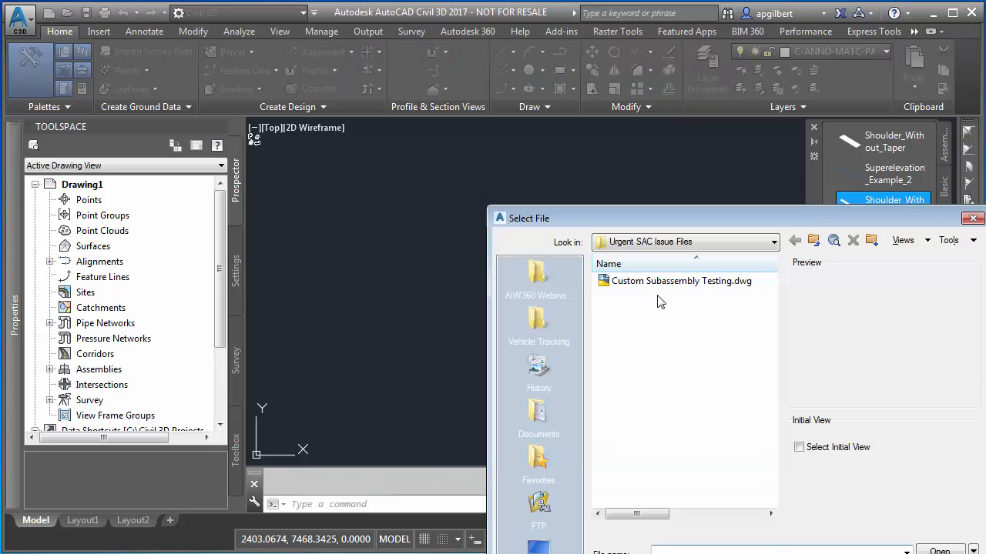
{"action": "double_click", "coordinate": [681, 281]}
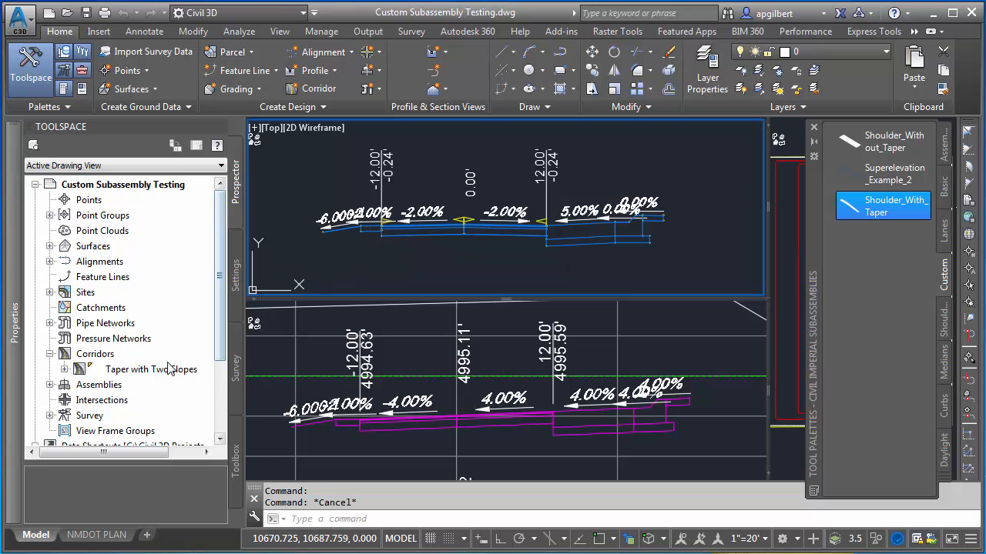
{"action": "left_click", "coordinate": [151, 369]}
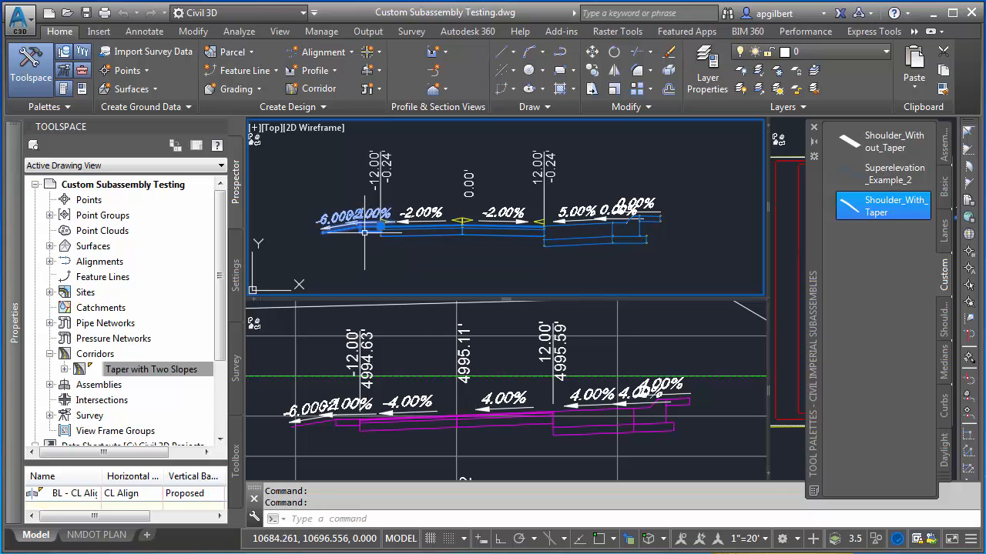
{"action": "left_click", "coordinate": [123, 69]}
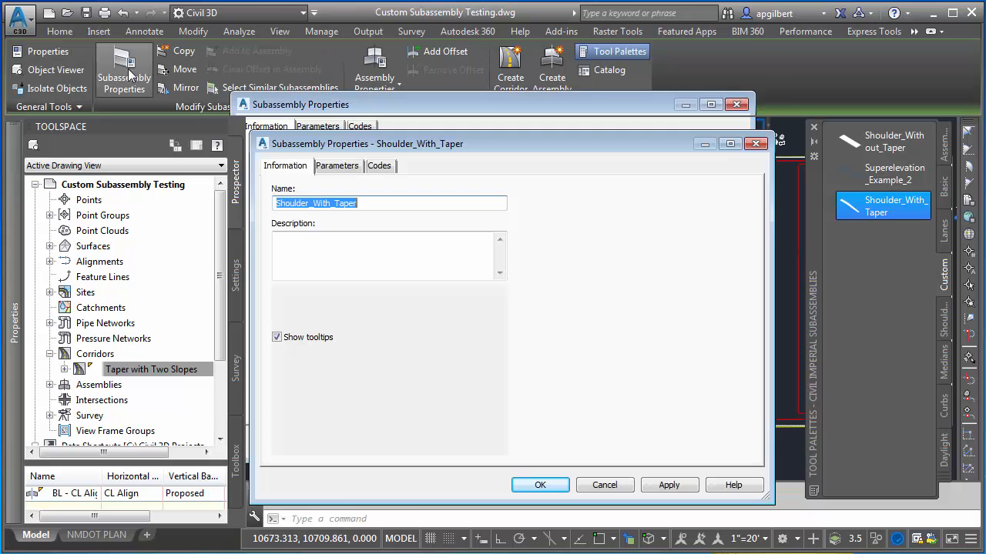
{"action": "left_click", "coordinate": [337, 167]}
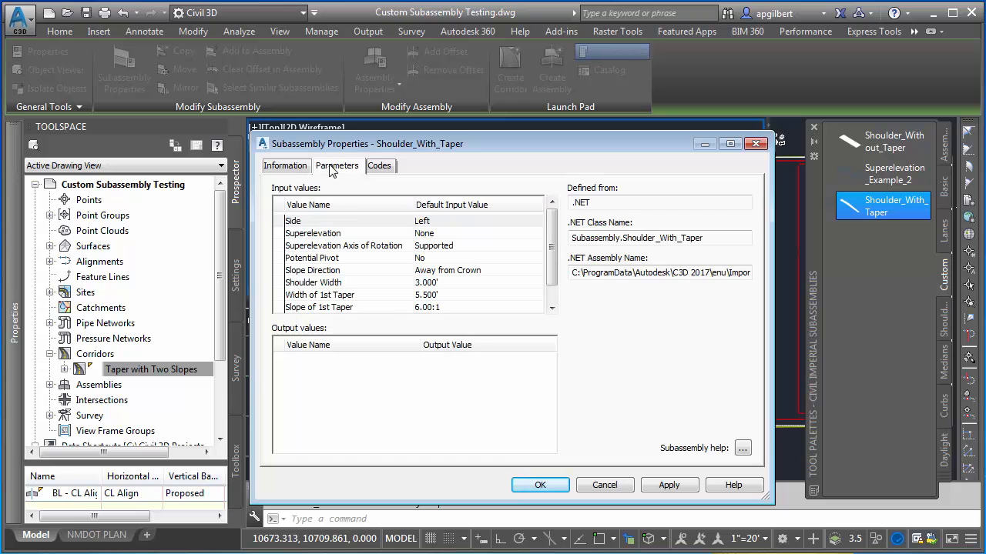
{"action": "mouse_move", "coordinate": [373, 179]}
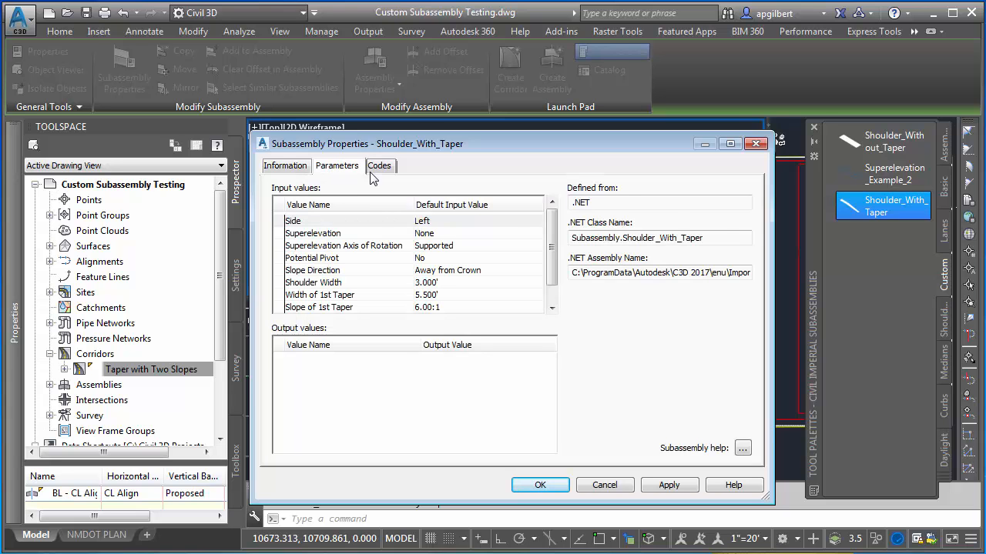
{"action": "left_click", "coordinate": [379, 165]}
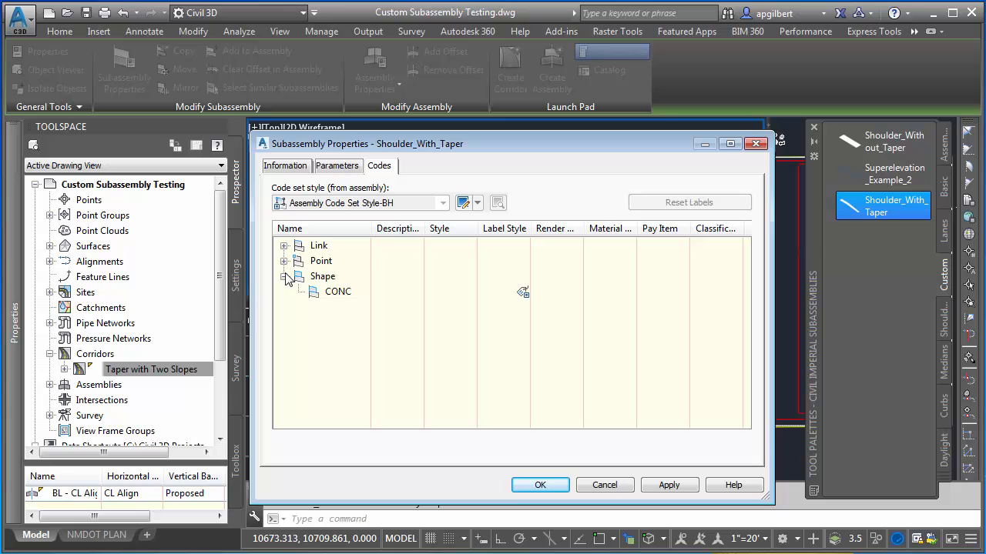
{"action": "left_click", "coordinate": [336, 167]}
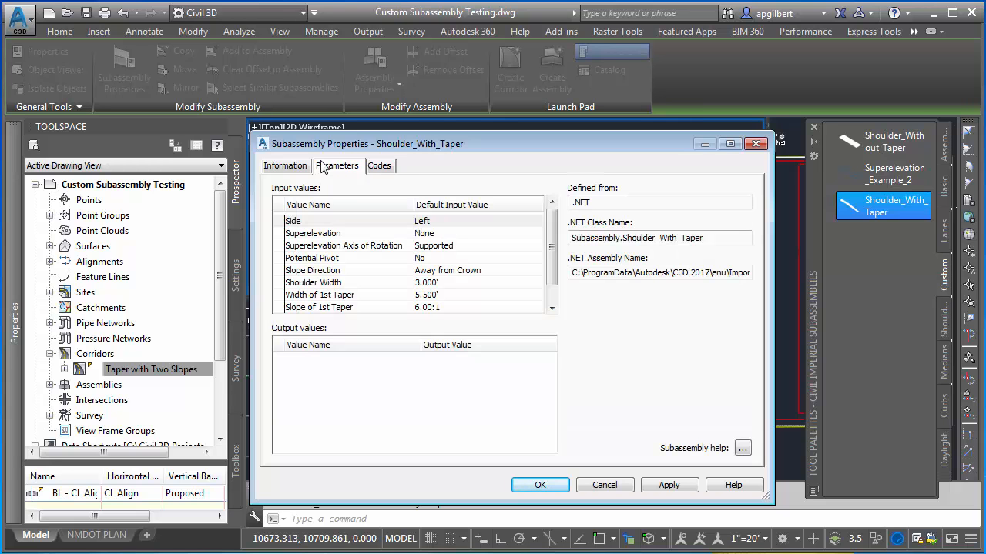
{"action": "left_click", "coordinate": [285, 167]}
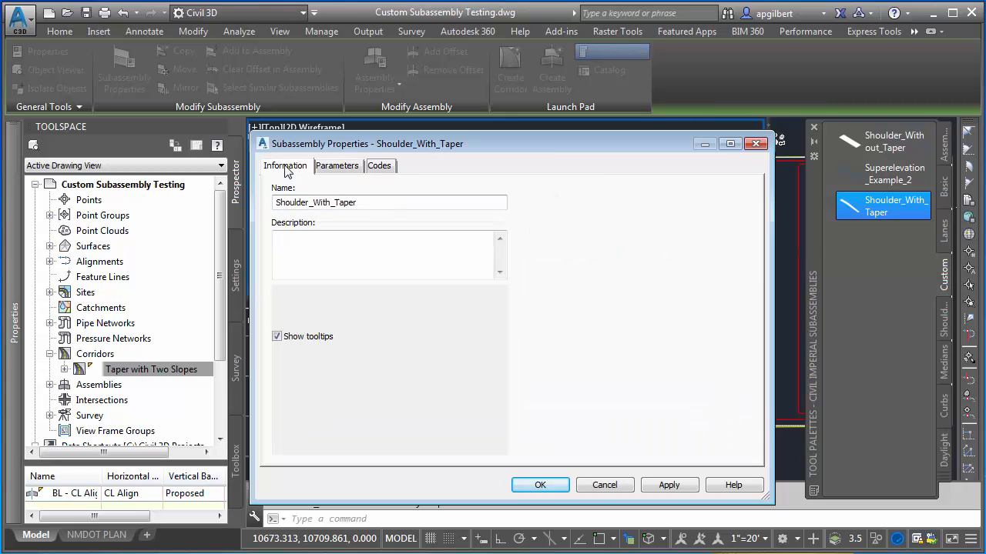
{"action": "left_click", "coordinate": [539, 485]}
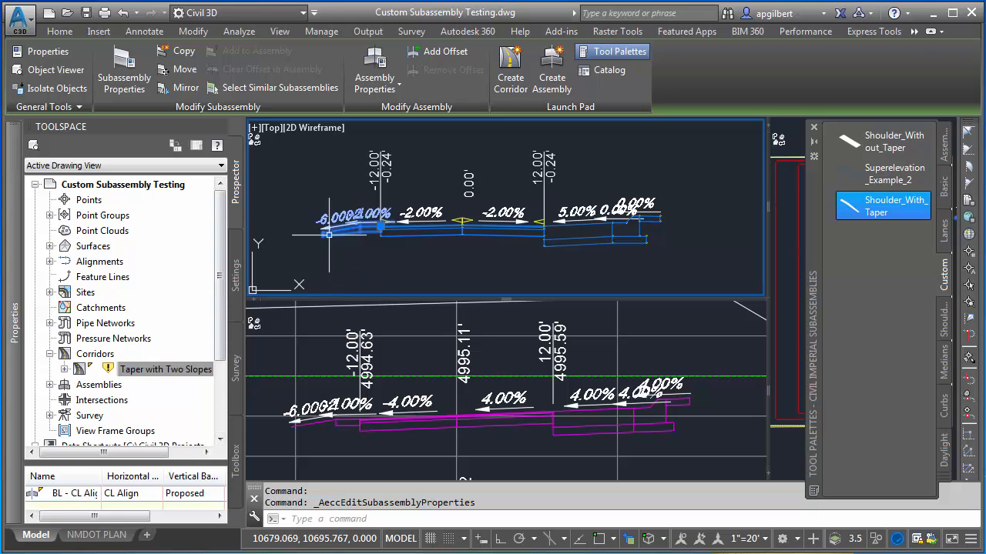
Rebuild the Taper with Two Slopes corridor from Prospector.
{"action": "left_click", "coordinate": [165, 369]}
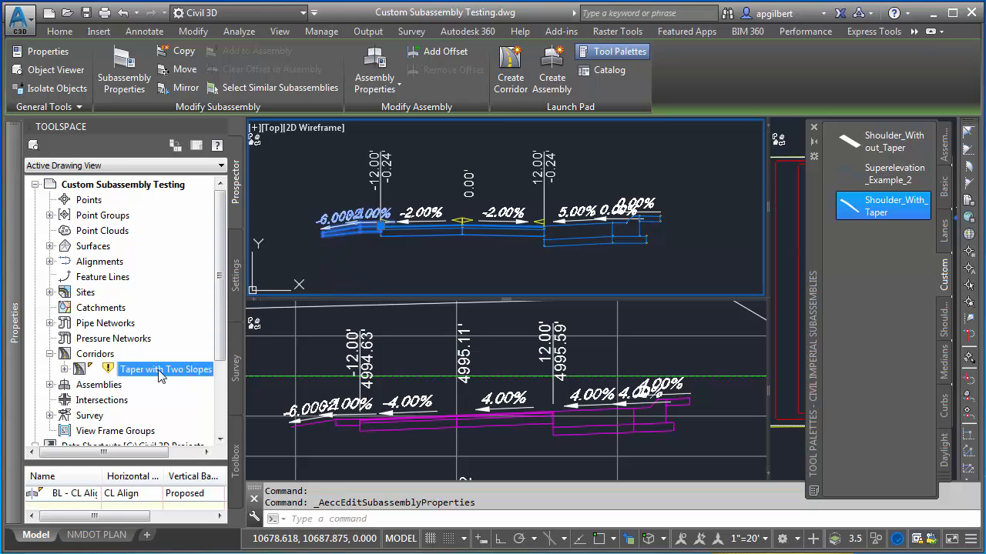
{"action": "right_click", "coordinate": [167, 369]}
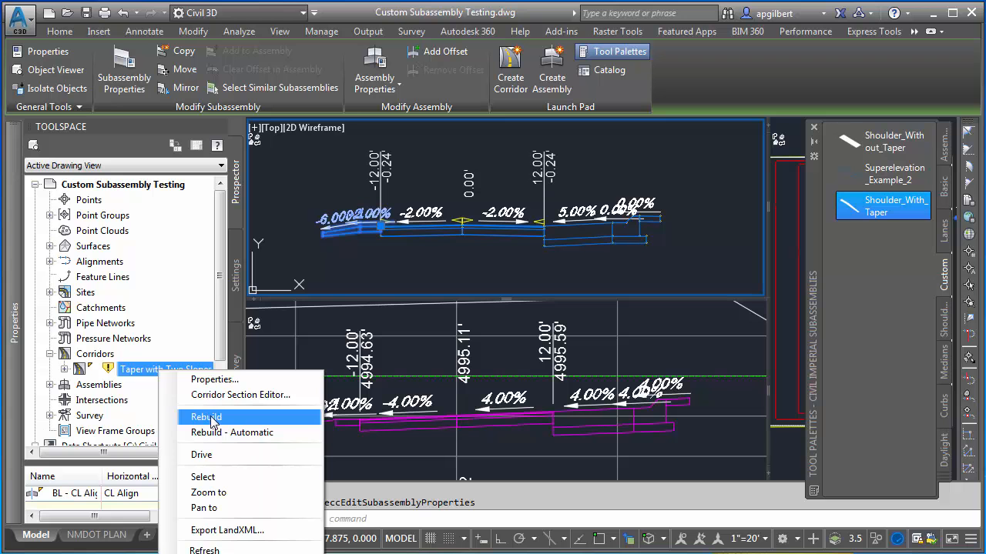
{"action": "left_click", "coordinate": [207, 416]}
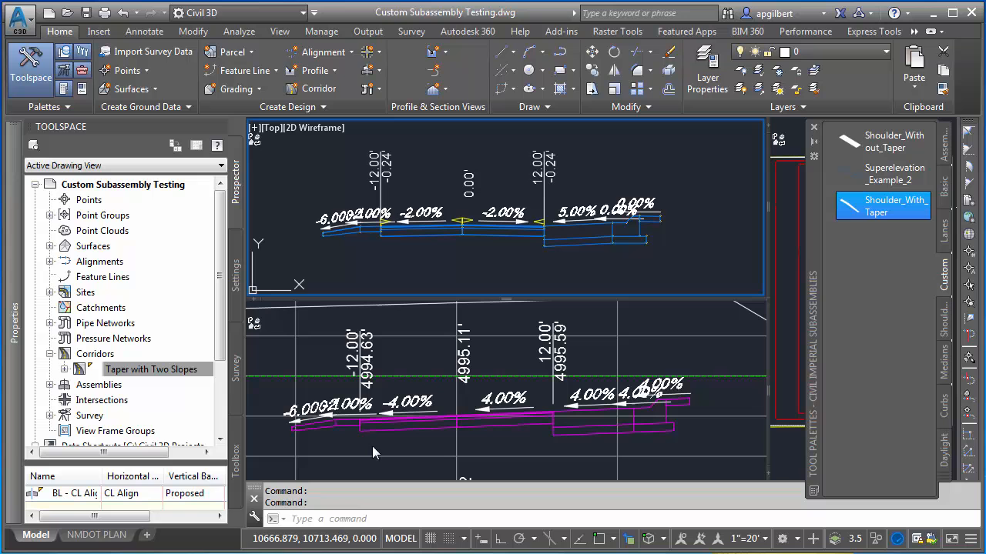
{"action": "mouse_move", "coordinate": [364, 445]}
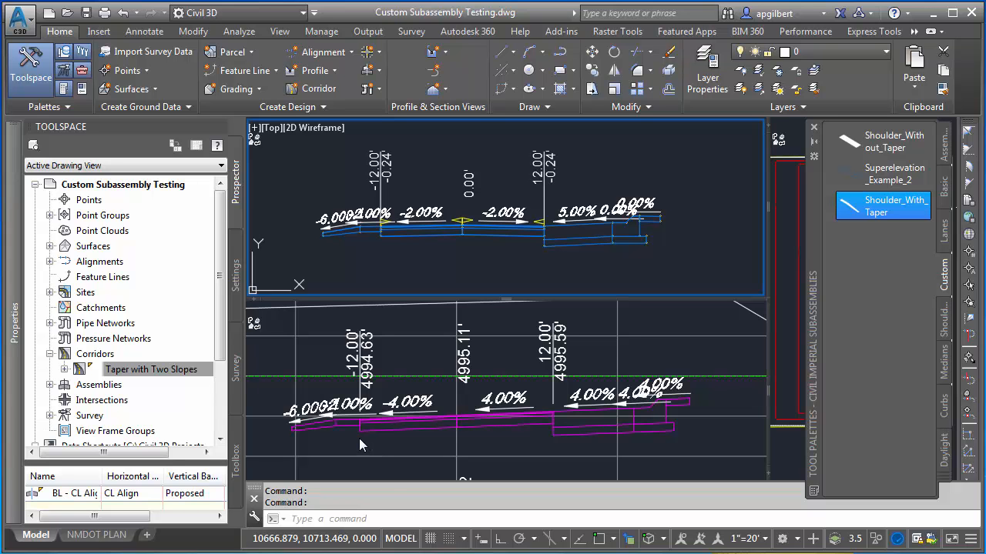
{"action": "mouse_move", "coordinate": [356, 308]}
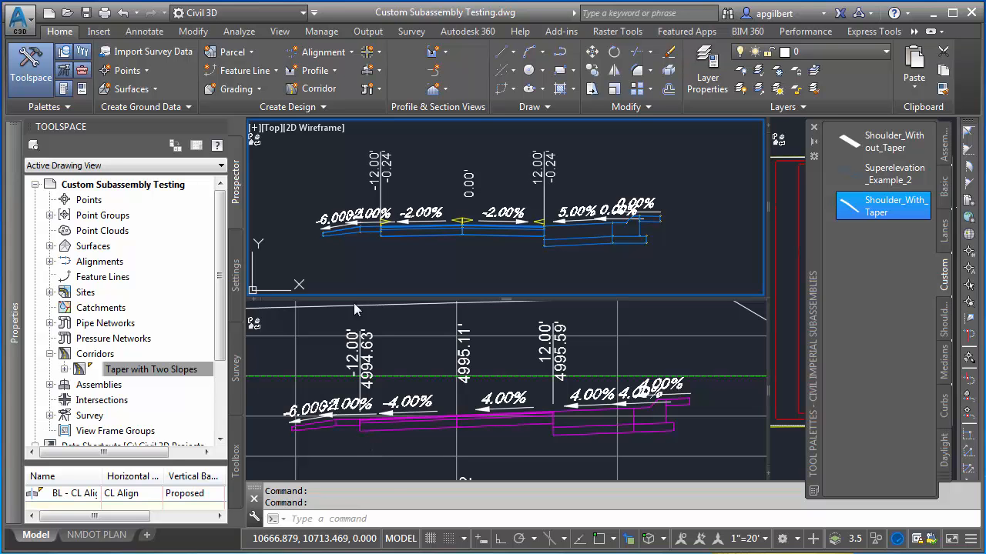
{"action": "mouse_move", "coordinate": [354, 345]}
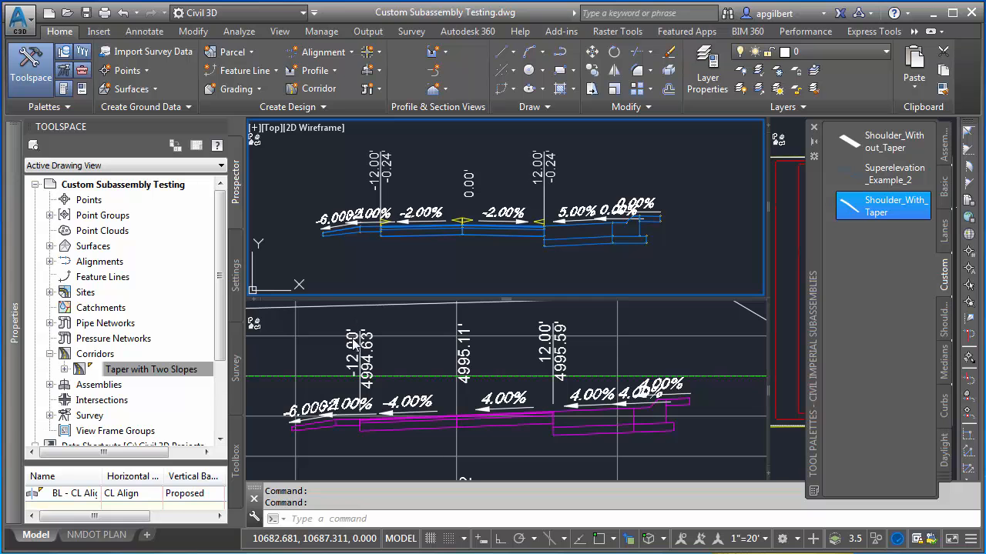